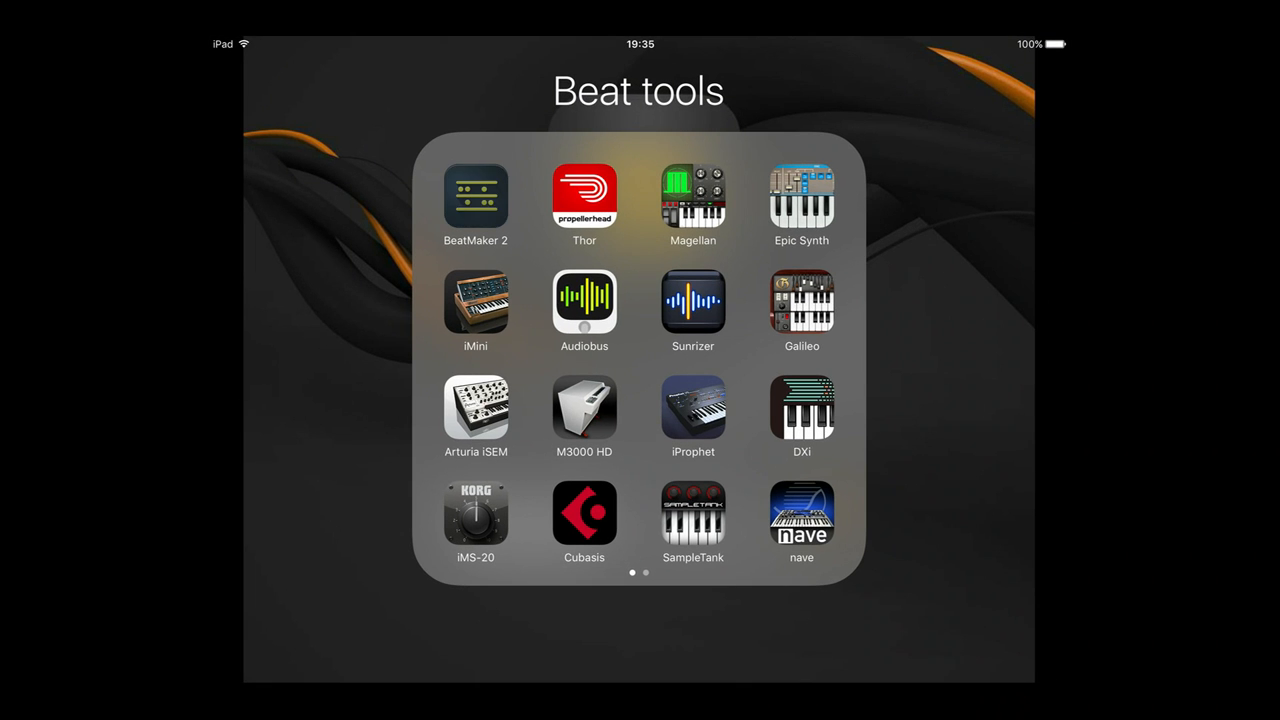
Launch BeatMaker 2 from the Beat tools folder on the Home Screen.
{"action": "left_click", "coordinate": [476, 194]}
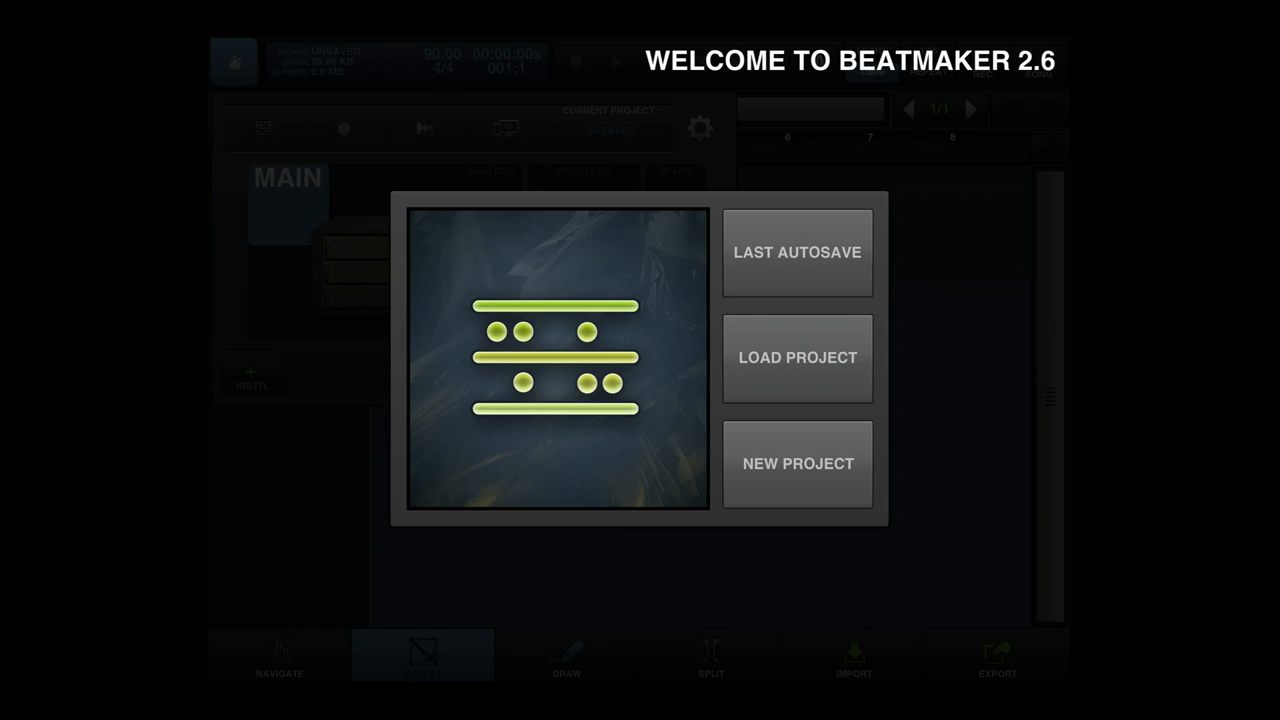
Start a new empty project, confirm the tempo at 90 BPM and show Record Settings.
{"action": "left_click", "coordinate": [796, 464]}
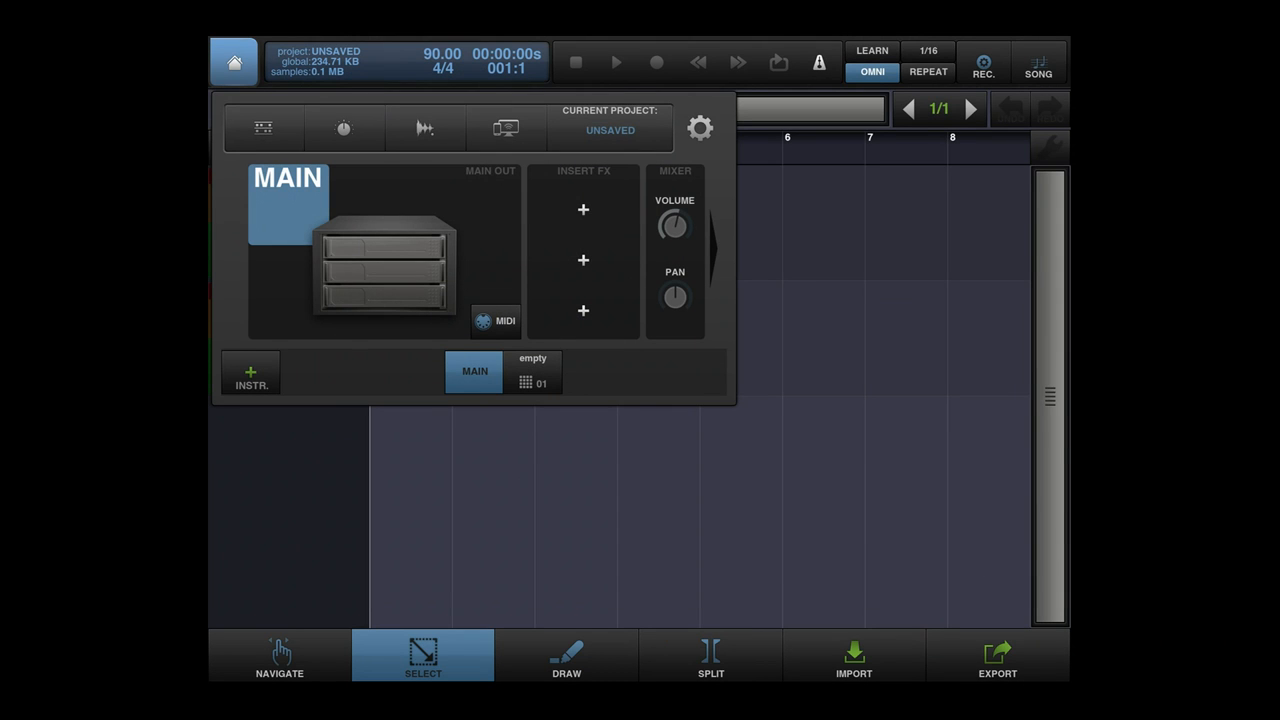
{"action": "left_click", "coordinate": [1038, 62]}
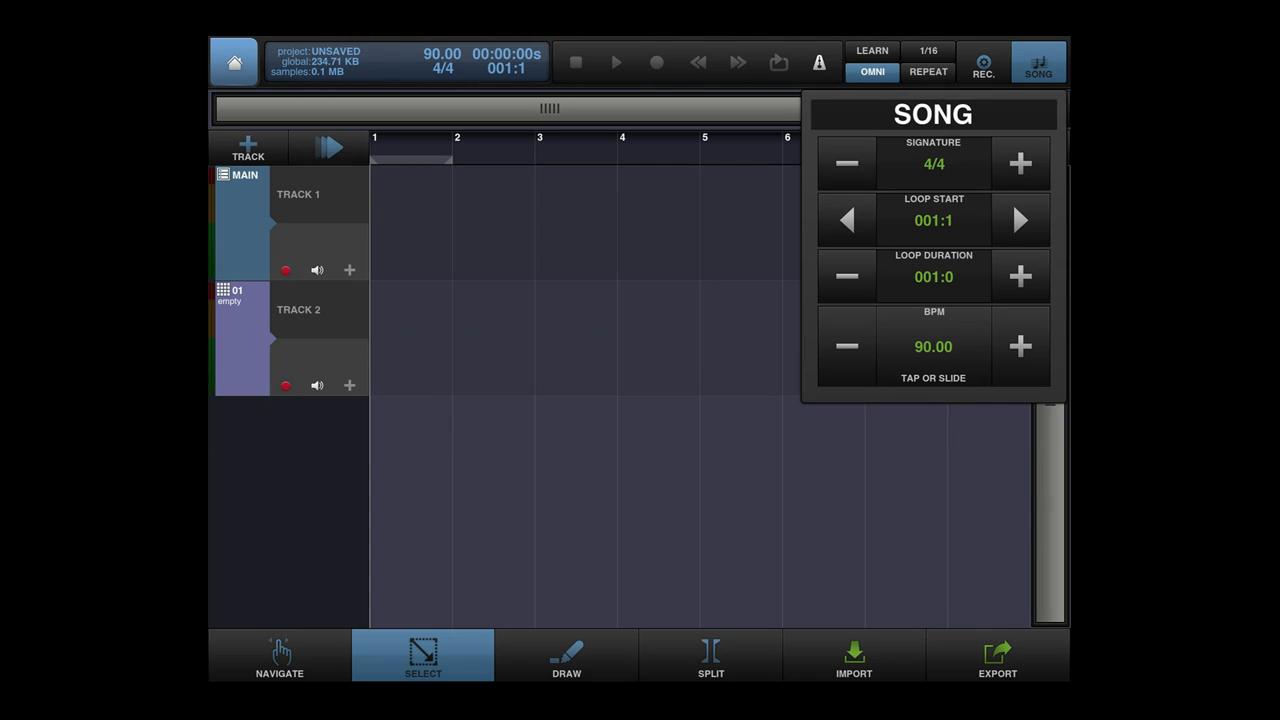
{"action": "left_click", "coordinate": [846, 346]}
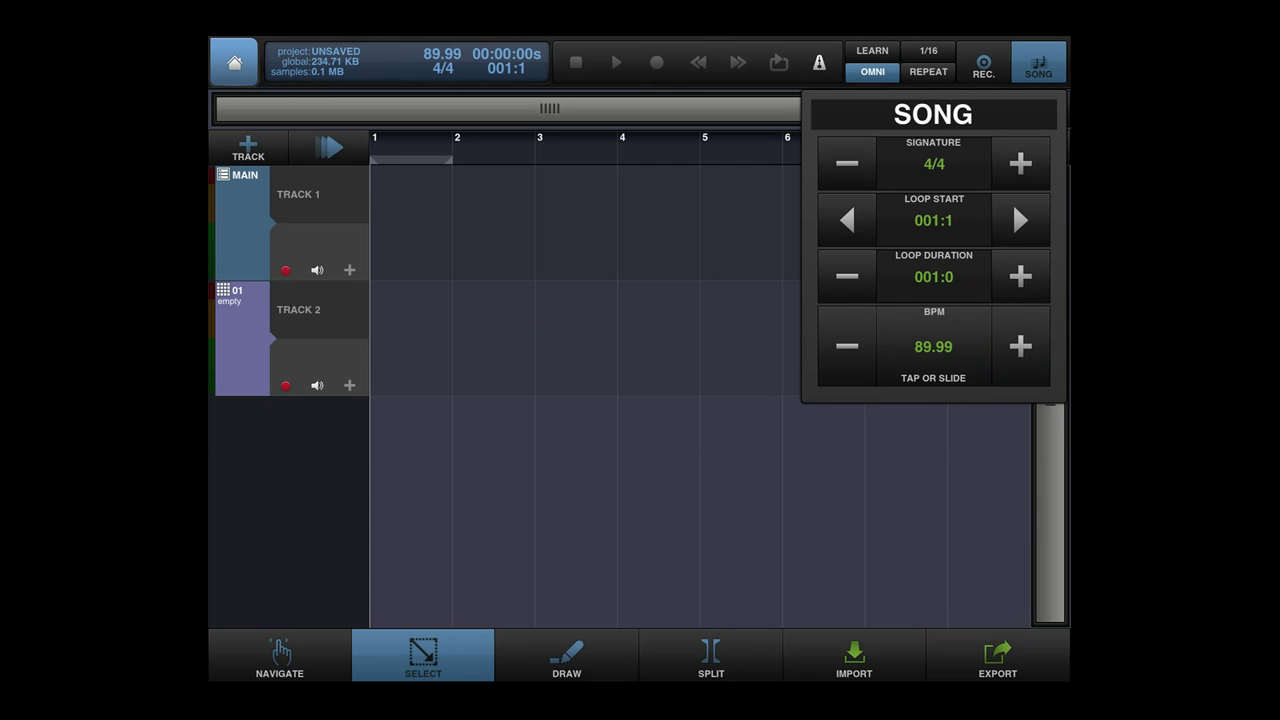
{"action": "left_click", "coordinate": [1038, 64]}
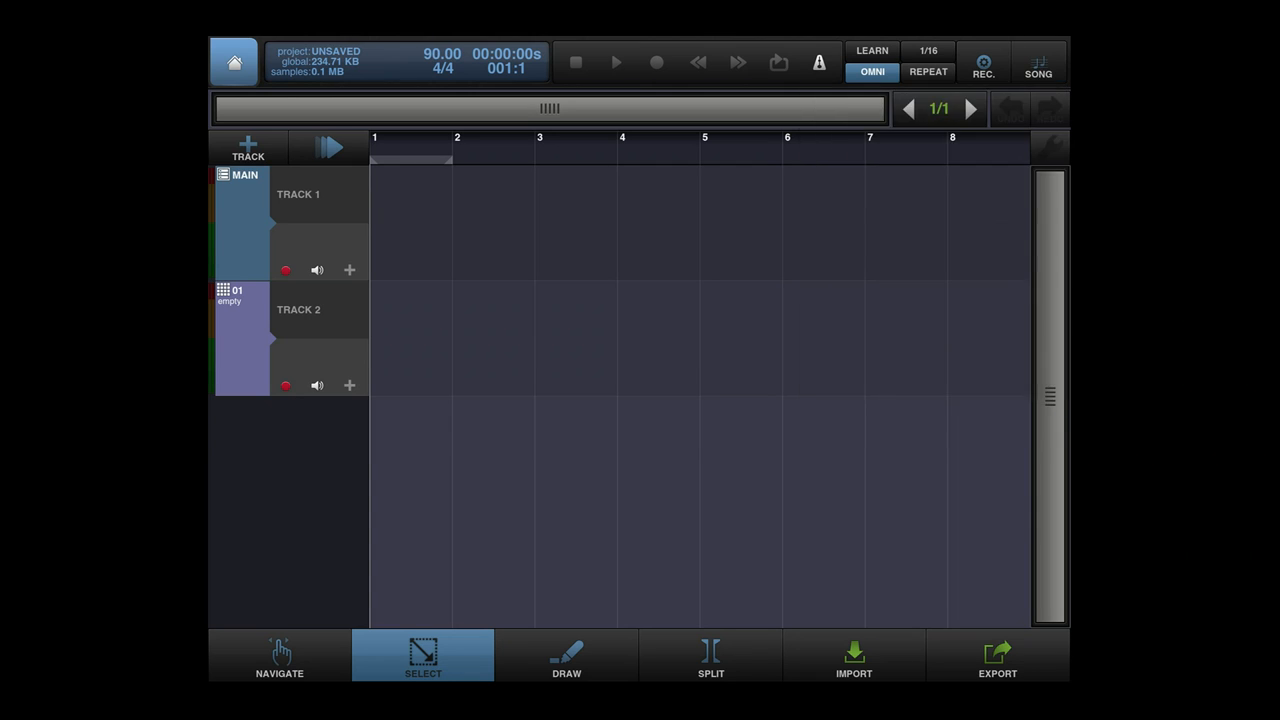
{"action": "left_click", "coordinate": [984, 62]}
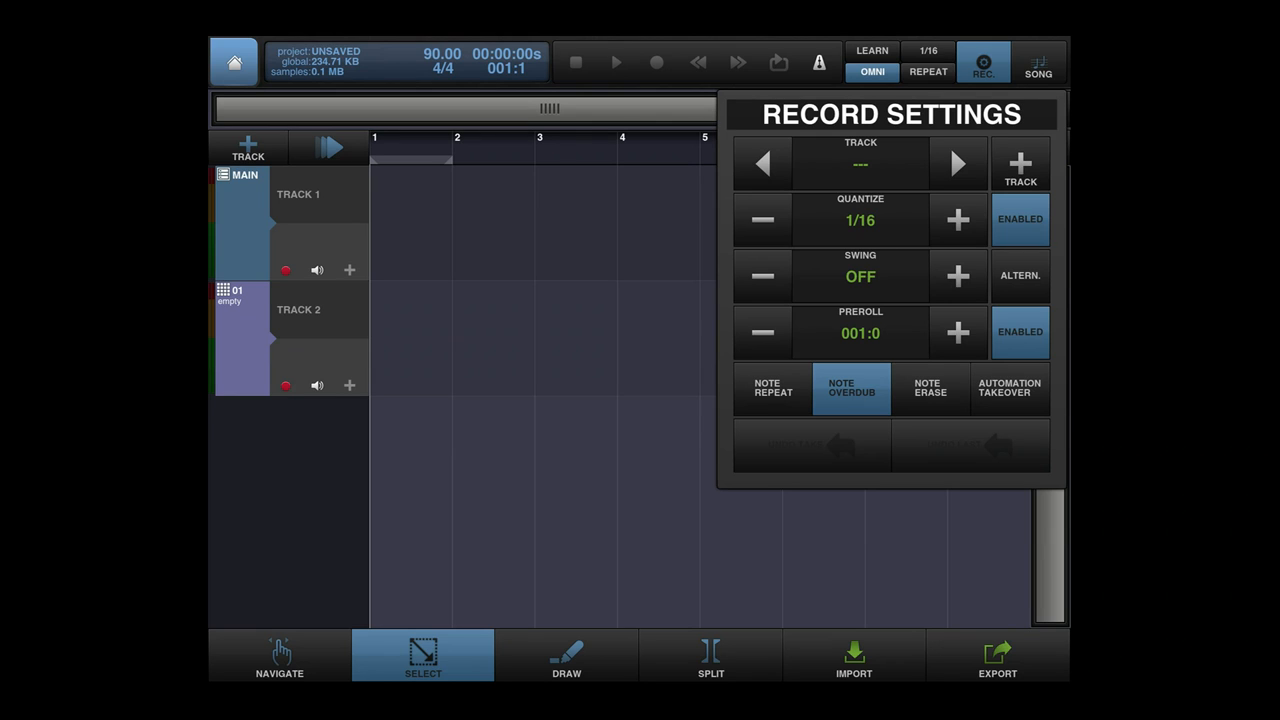
Review and close Record Settings, returning to the two-track timeline.
{"action": "left_click", "coordinate": [956, 218]}
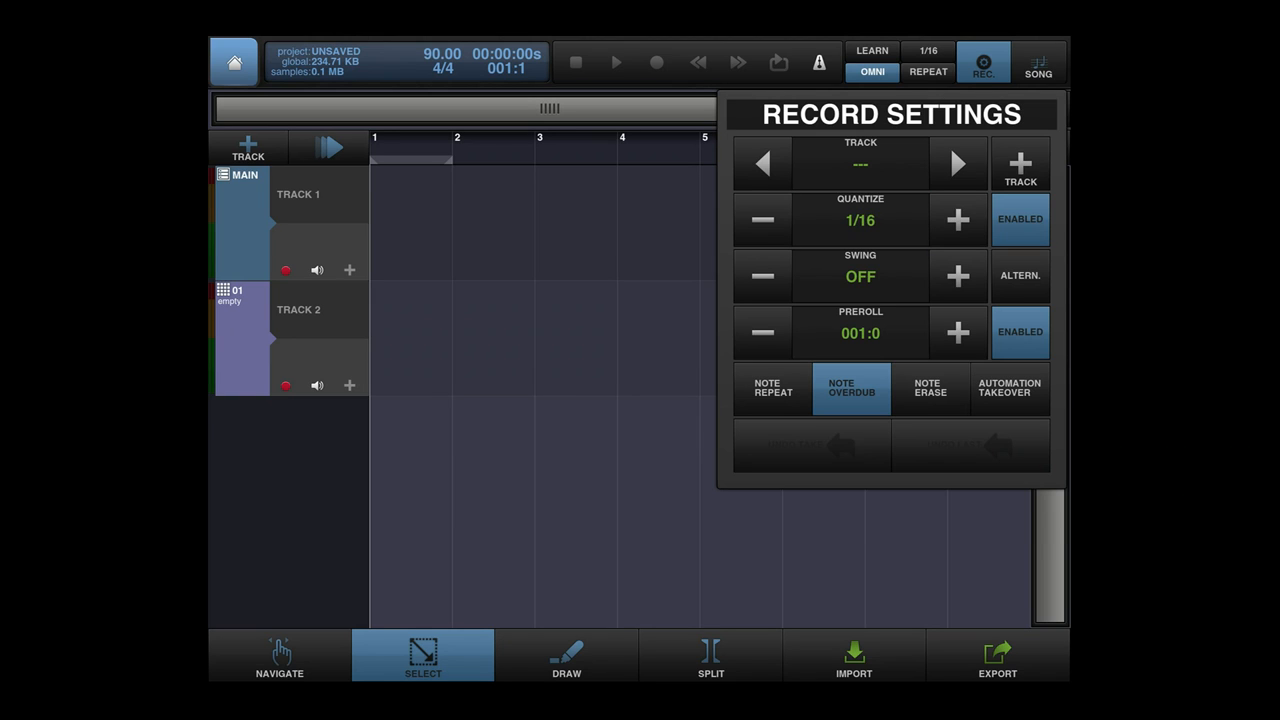
{"action": "left_click", "coordinate": [984, 62]}
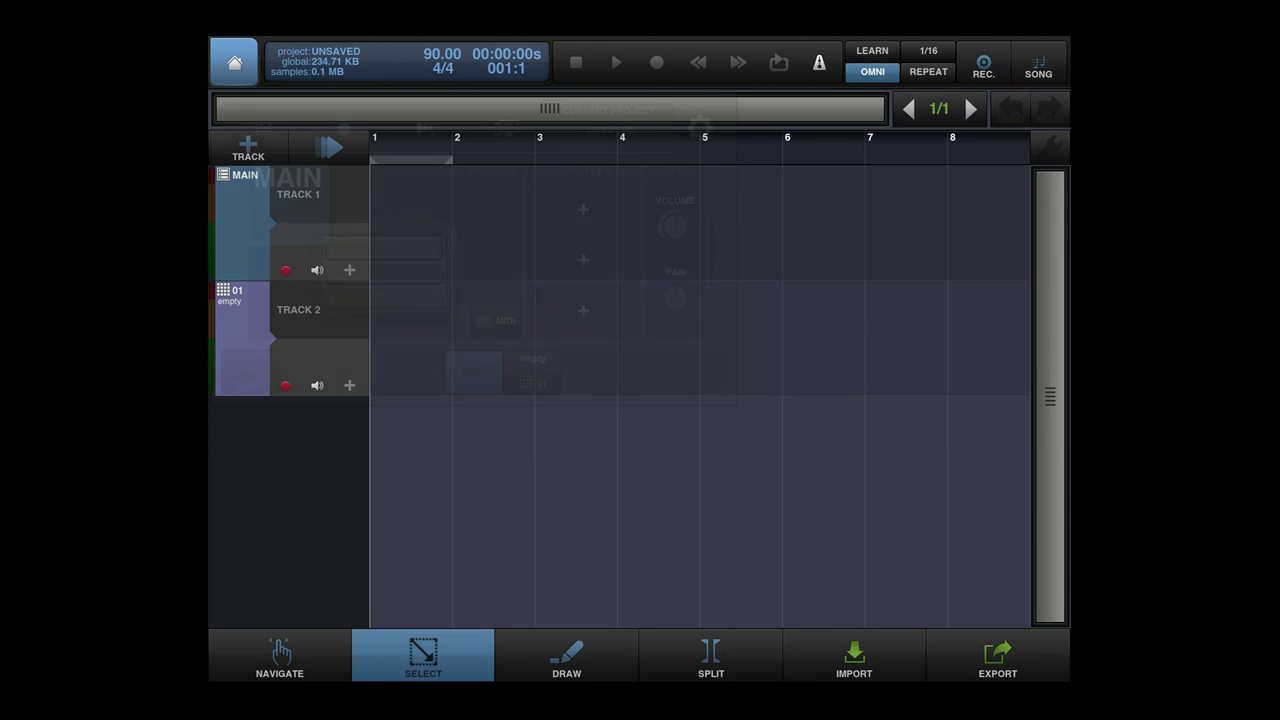
Go to the MAIN mixer panel and bring up the Add Instrument chooser.
{"action": "left_click", "coordinate": [244, 176]}
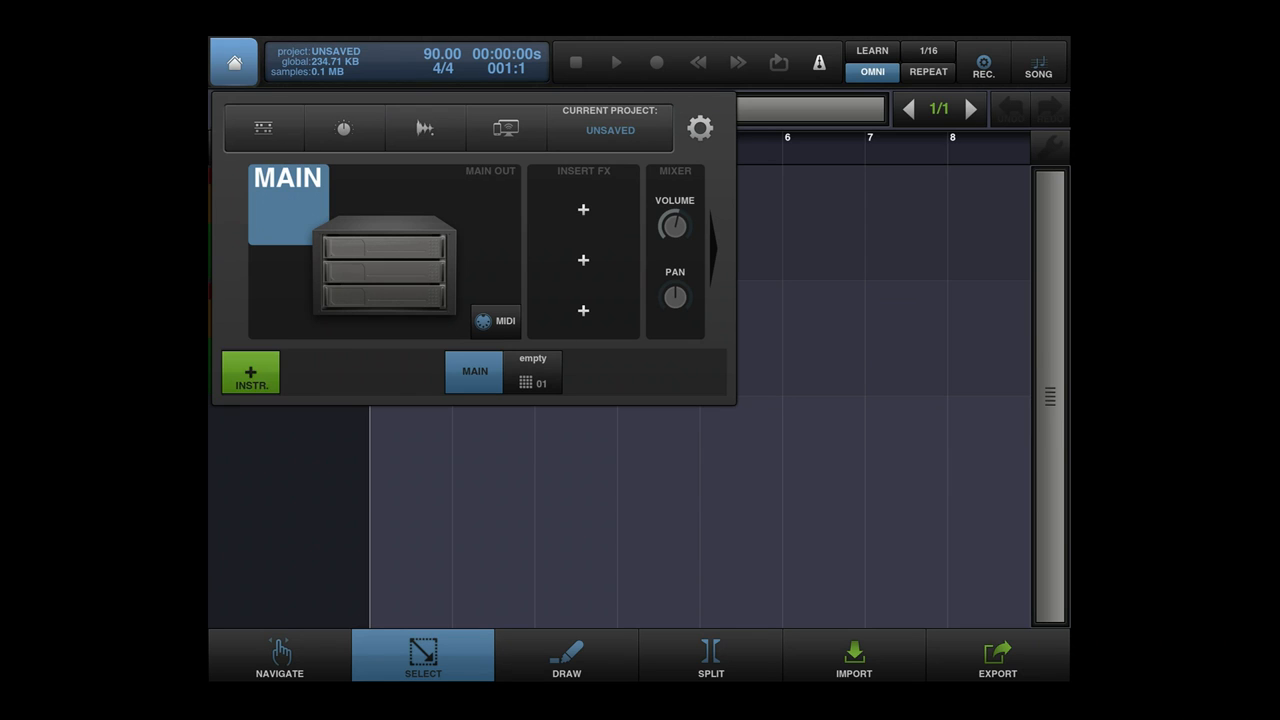
{"action": "left_click", "coordinate": [250, 370]}
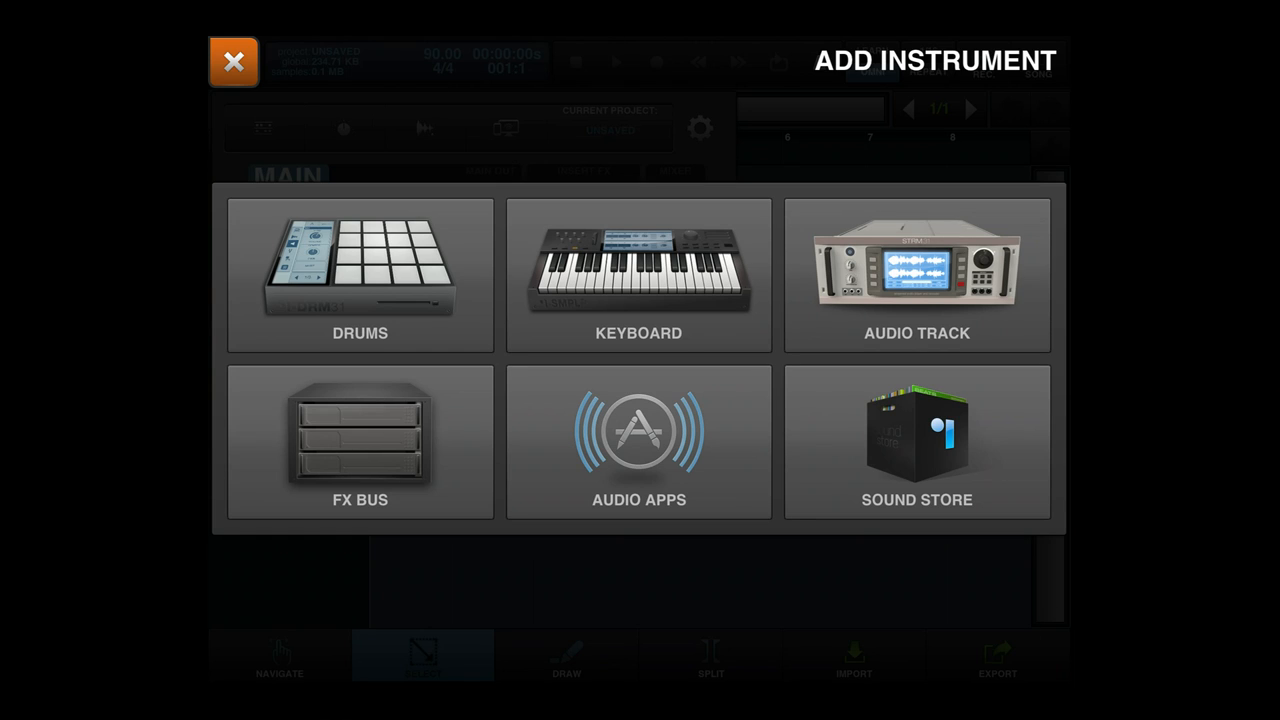
Add a DRUMS instrument, preview life kit.bmk2 in My Content, then start with an EMPTY PRESET.
{"action": "left_click", "coordinate": [638, 276]}
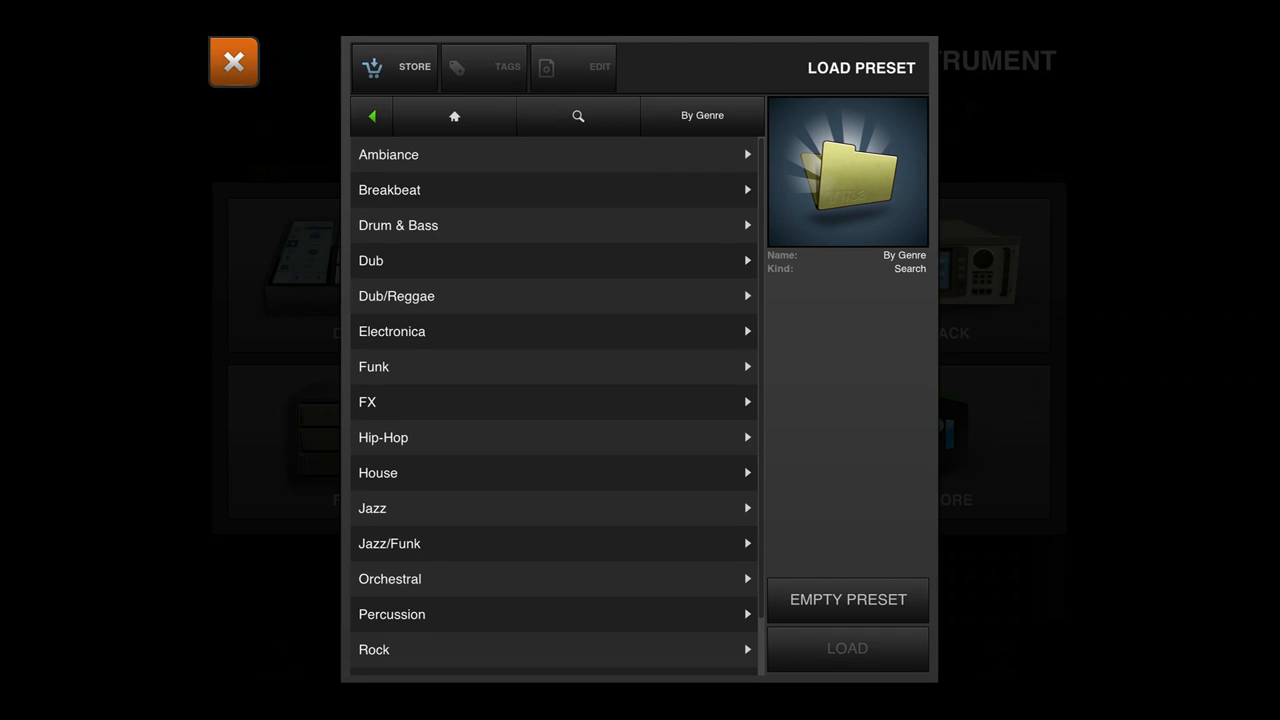
{"action": "left_click", "coordinate": [454, 116]}
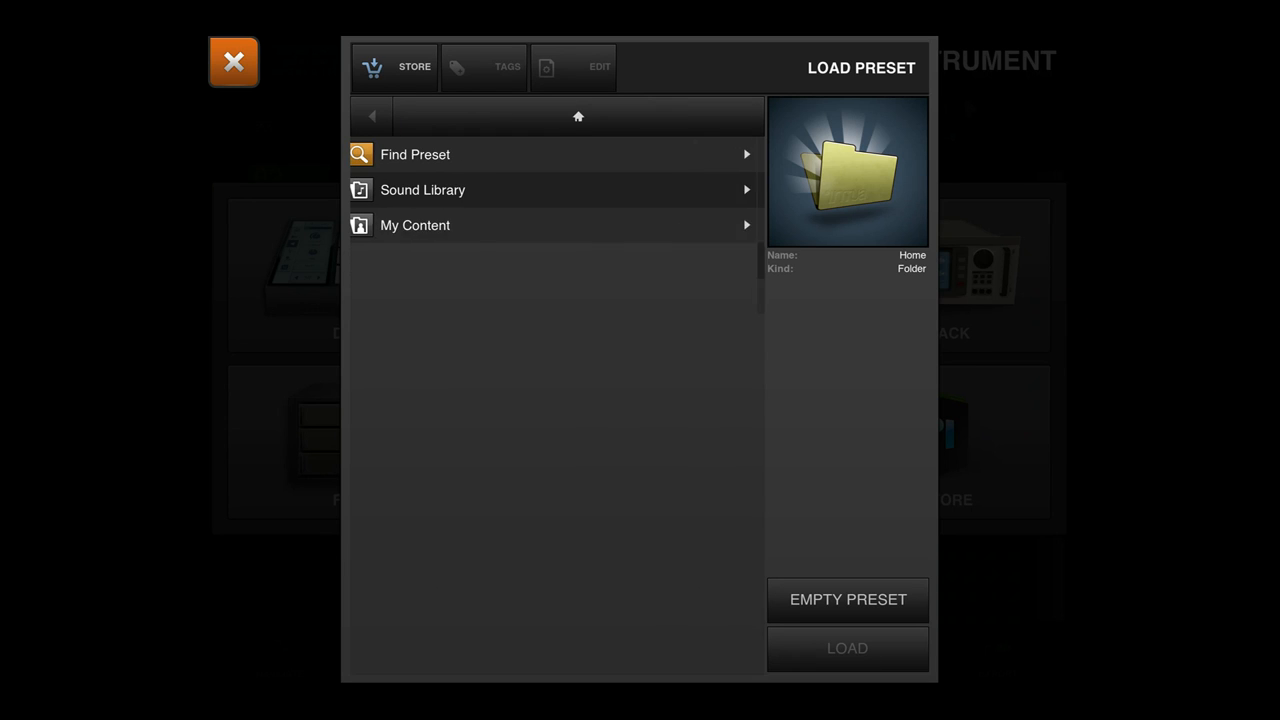
{"action": "left_click", "coordinate": [414, 224]}
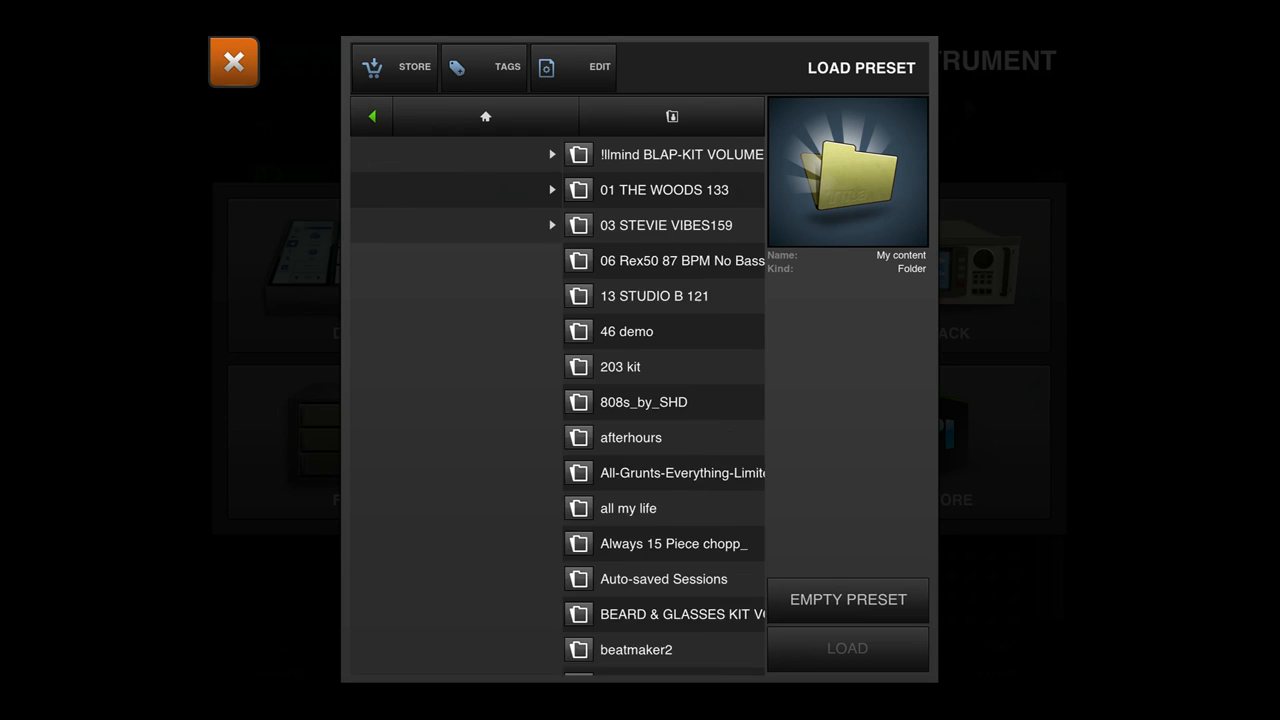
{"action": "scroll", "scroll_direction": "down", "scroll_amount": 3}
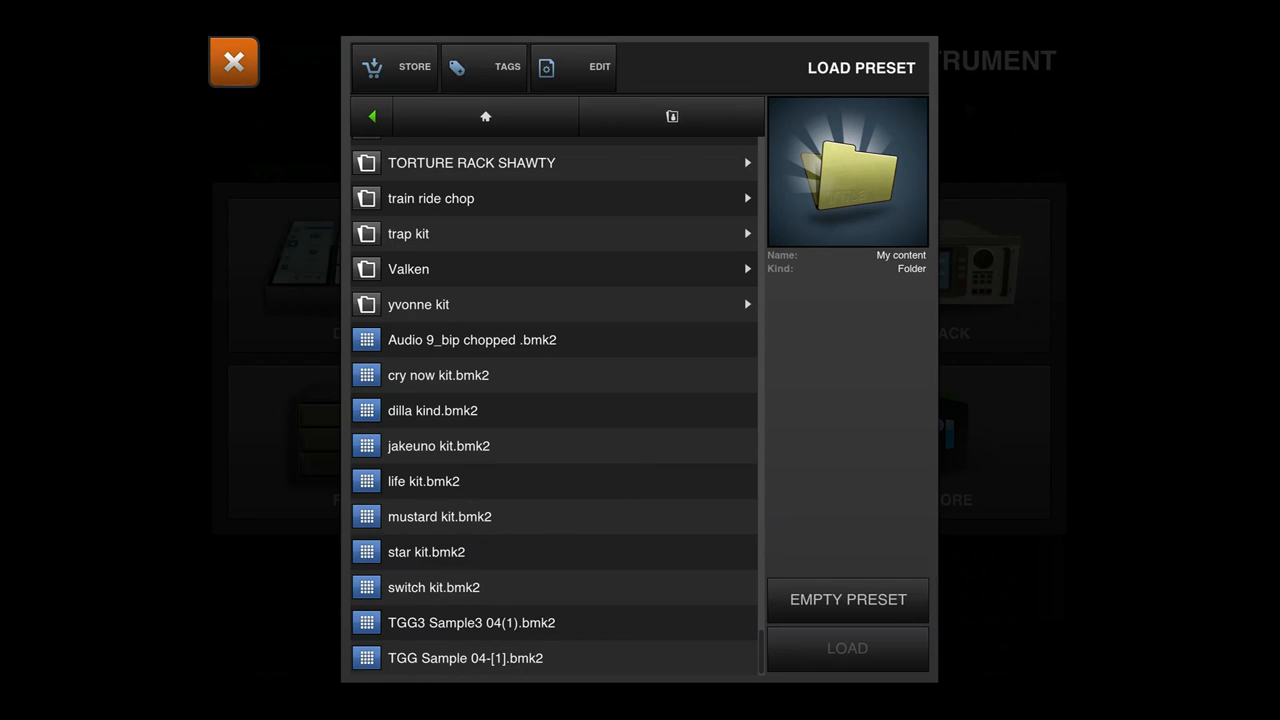
{"action": "left_click", "coordinate": [424, 480]}
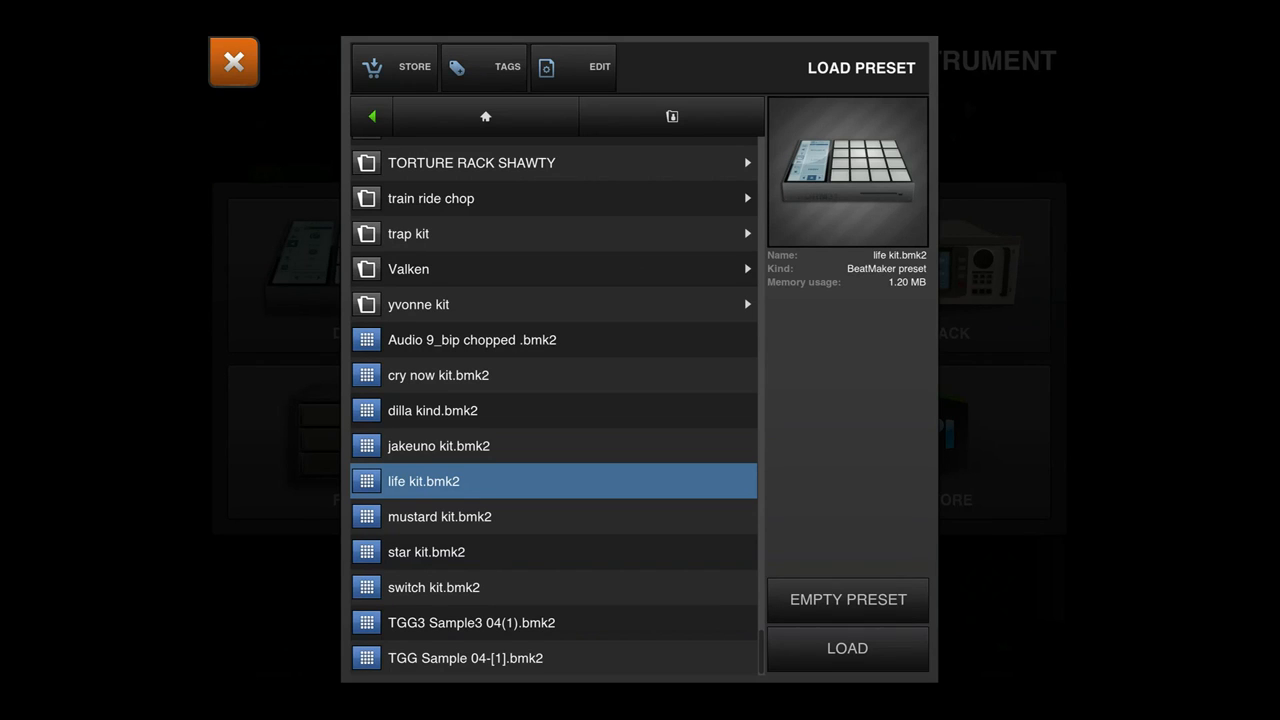
{"action": "left_click", "coordinate": [484, 116]}
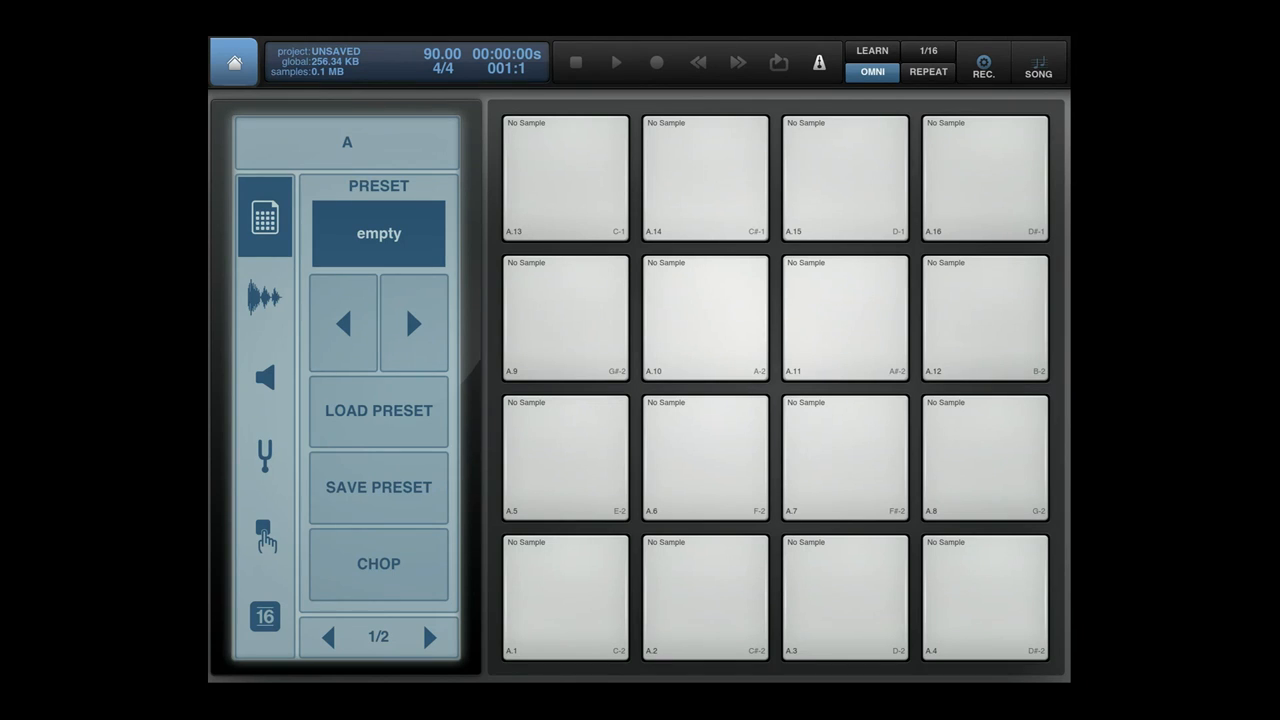
Select pad A1, peek into Sample Lab and leave it at the Sample panel.
{"action": "left_click", "coordinate": [264, 296]}
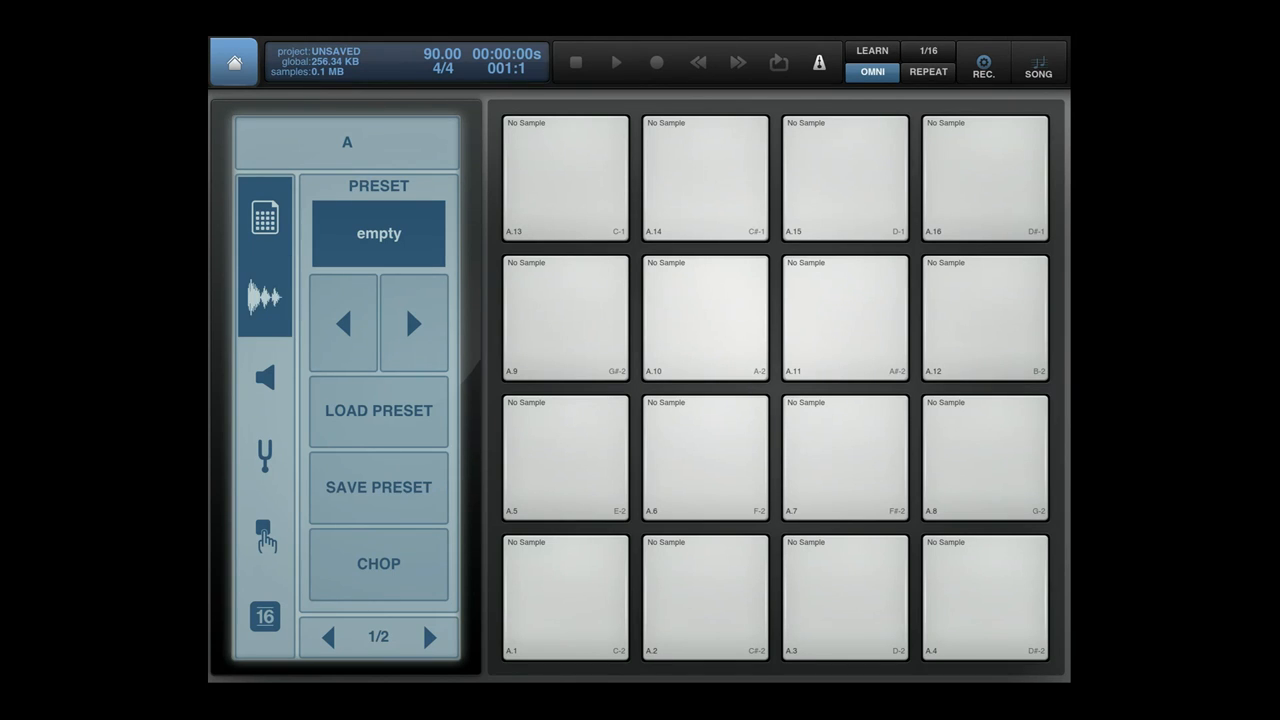
{"action": "left_click", "coordinate": [264, 296]}
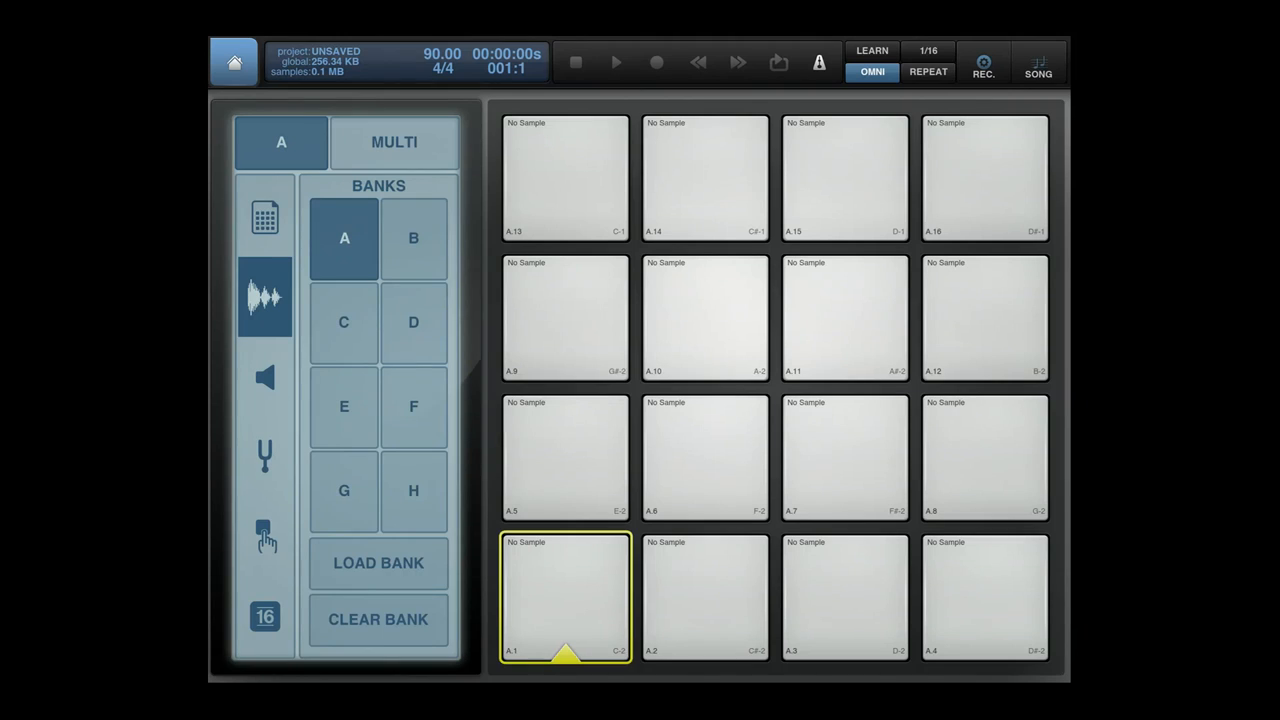
{"action": "left_click", "coordinate": [264, 216]}
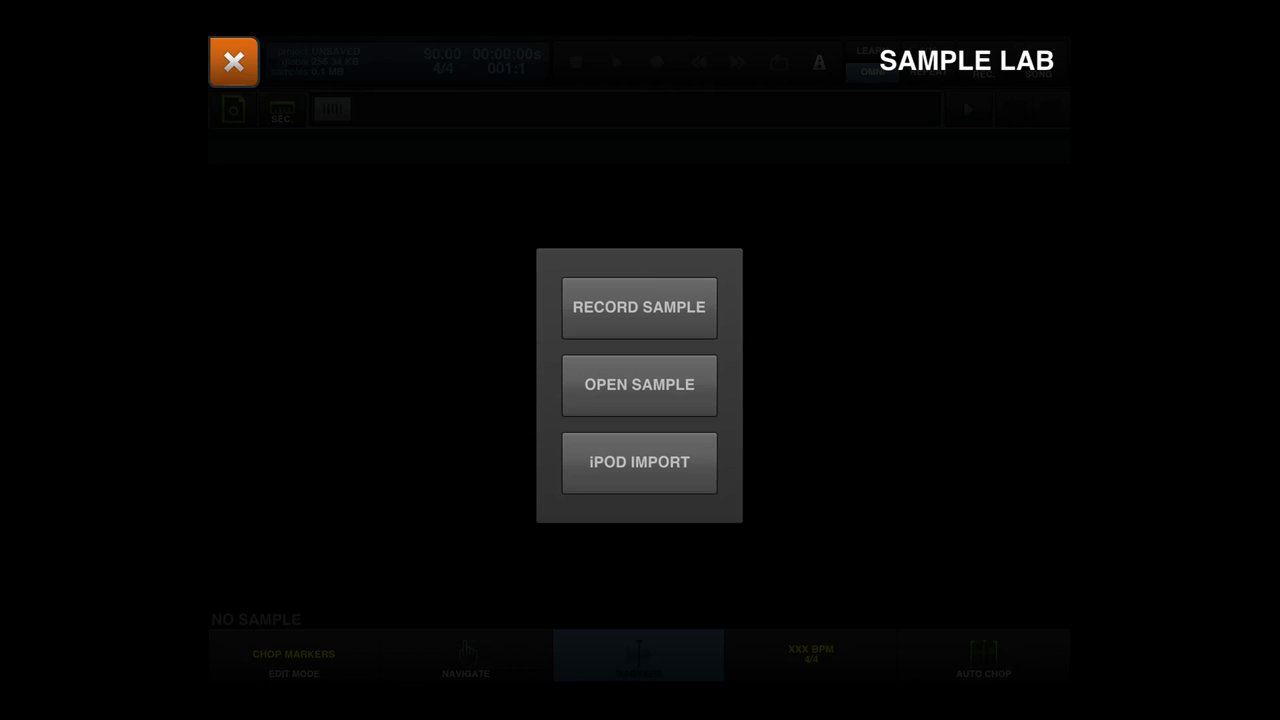
{"action": "left_click", "coordinate": [234, 62]}
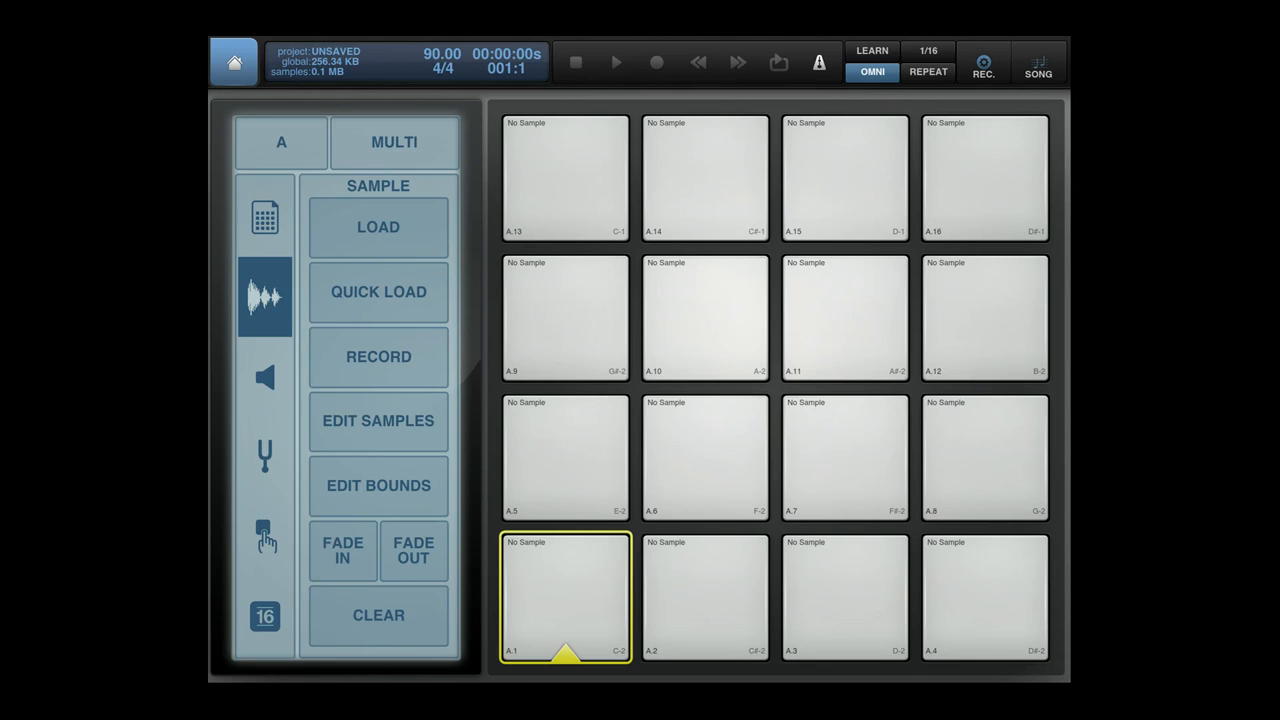
Quick-load Arabic clap loop.wav onto pad A1 and show its waveform in the editor.
{"action": "left_click", "coordinate": [378, 228]}
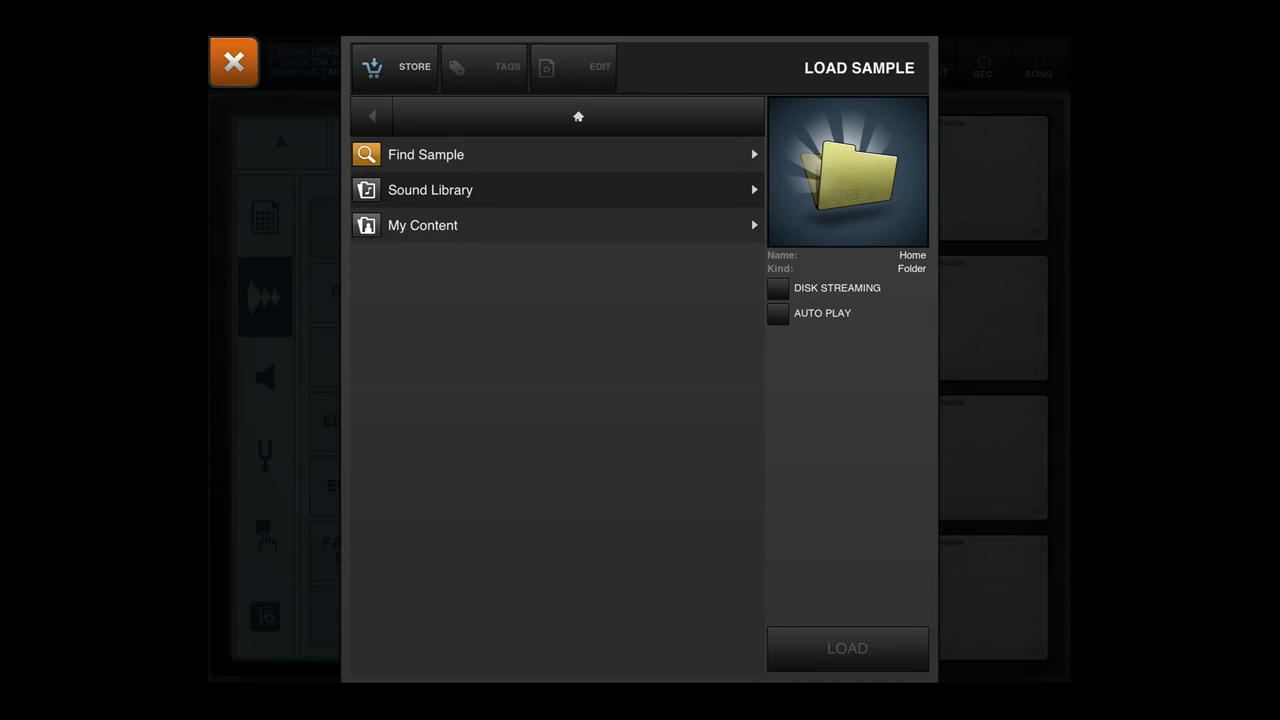
{"action": "left_click", "coordinate": [234, 62]}
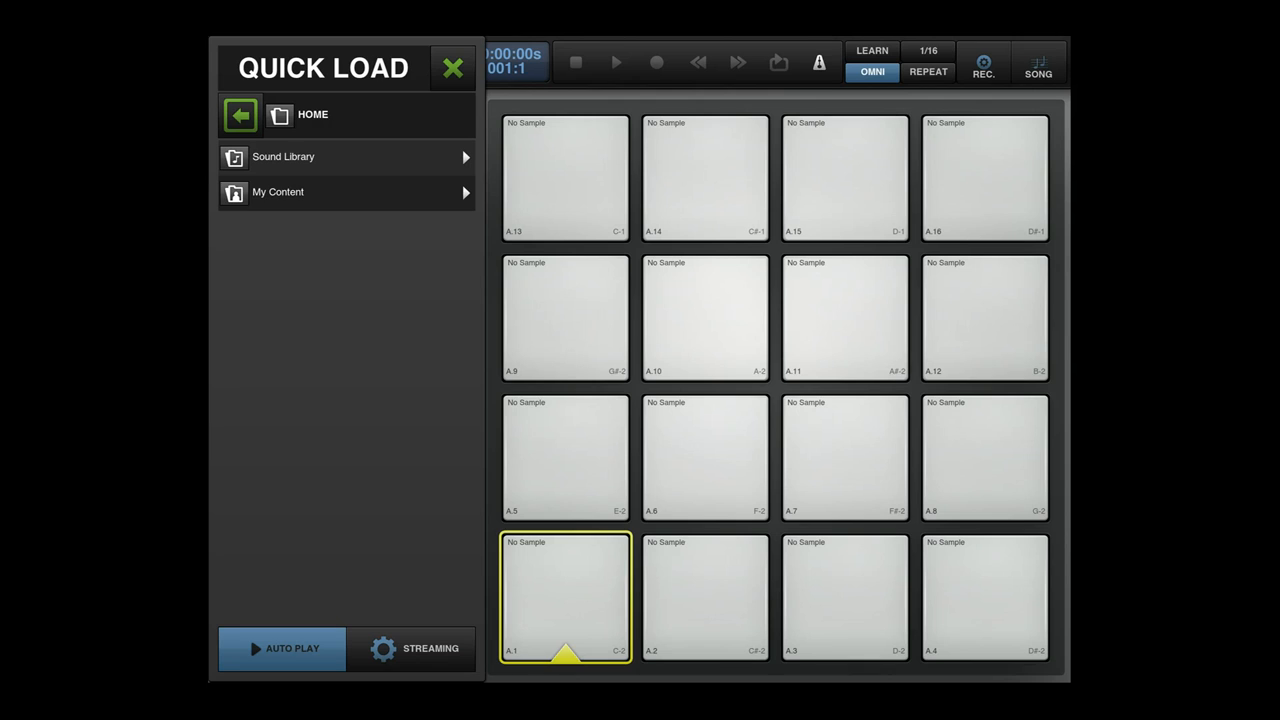
{"action": "left_click", "coordinate": [278, 192]}
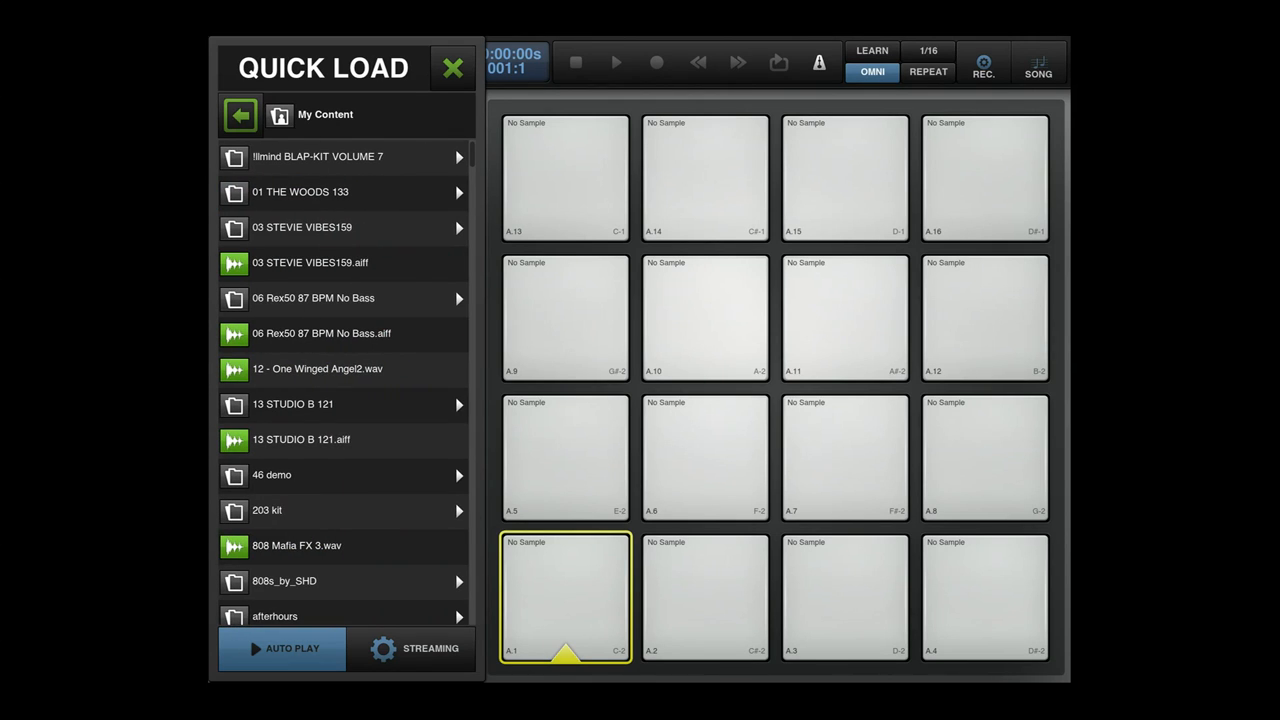
{"action": "scroll", "scroll_direction": "down", "scroll_amount": 3}
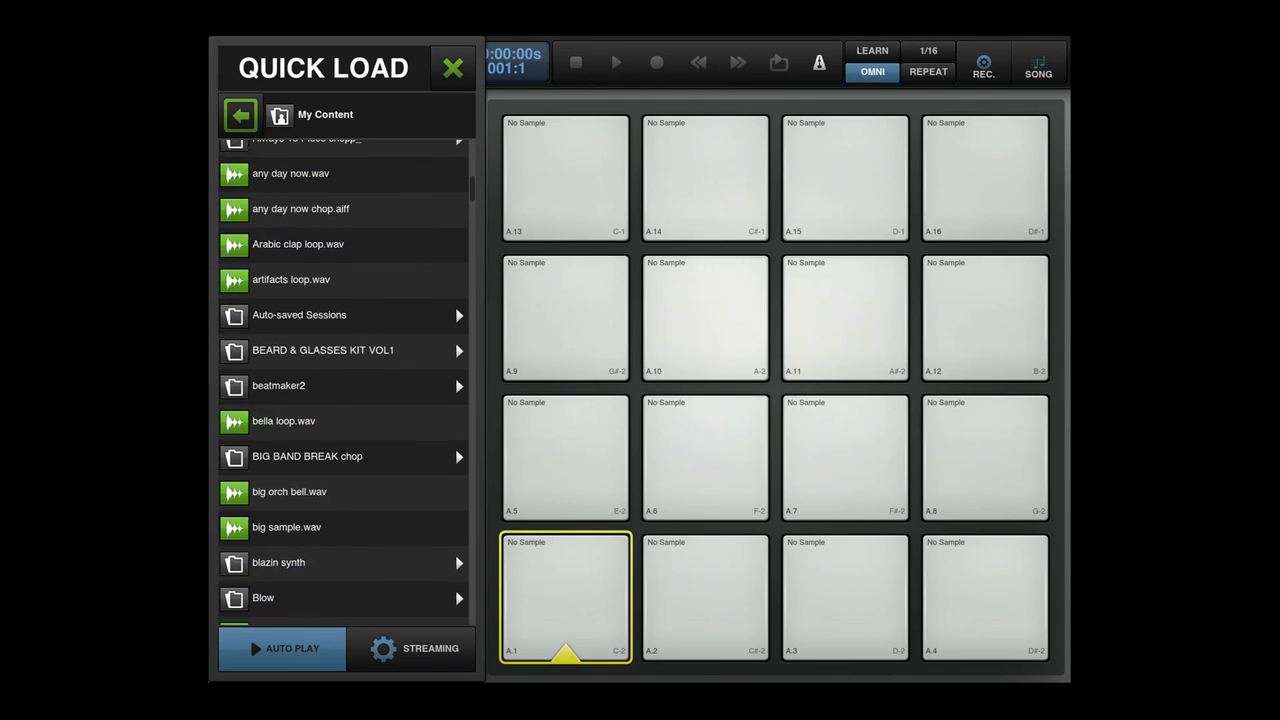
{"action": "left_click", "coordinate": [298, 198]}
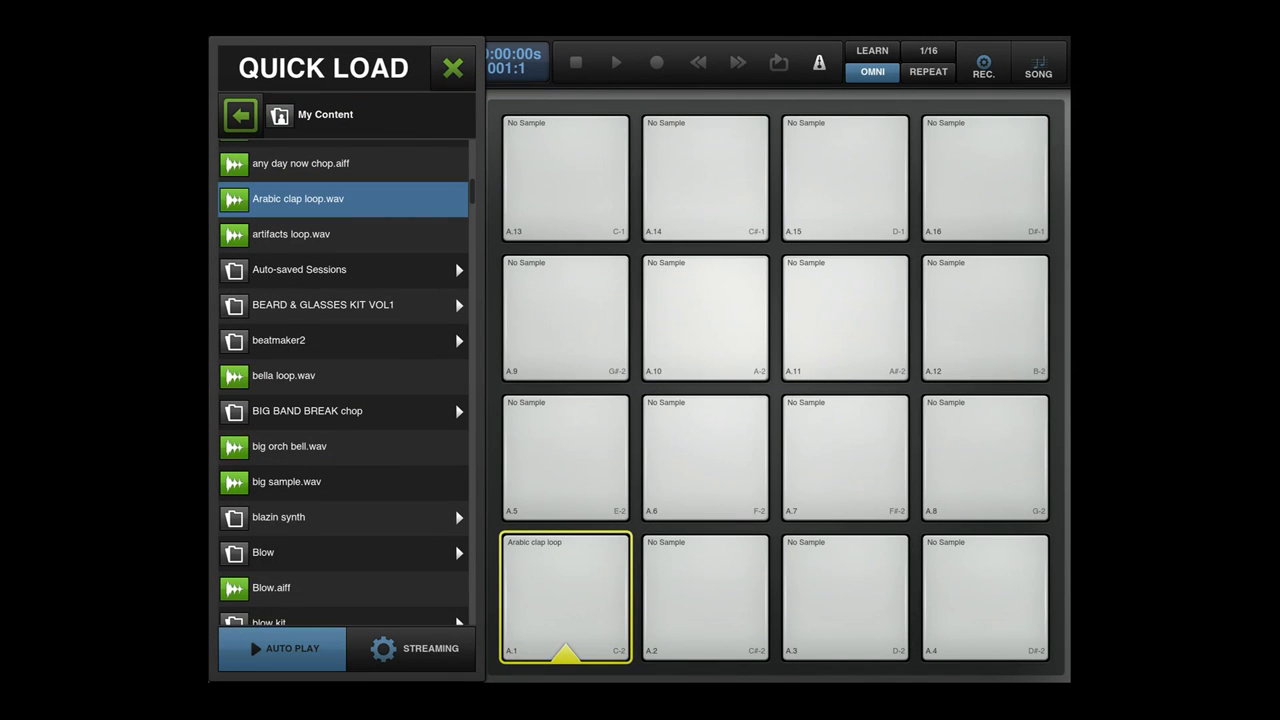
{"action": "left_click", "coordinate": [452, 68]}
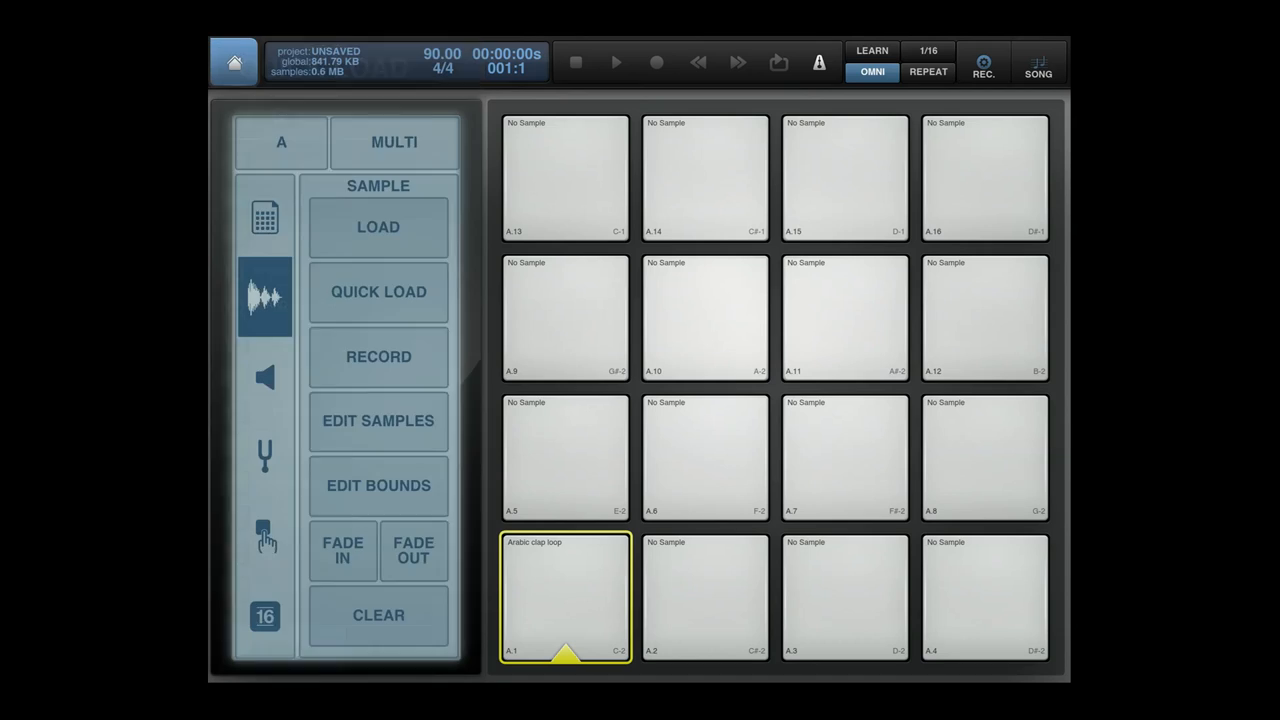
{"action": "left_click", "coordinate": [378, 356]}
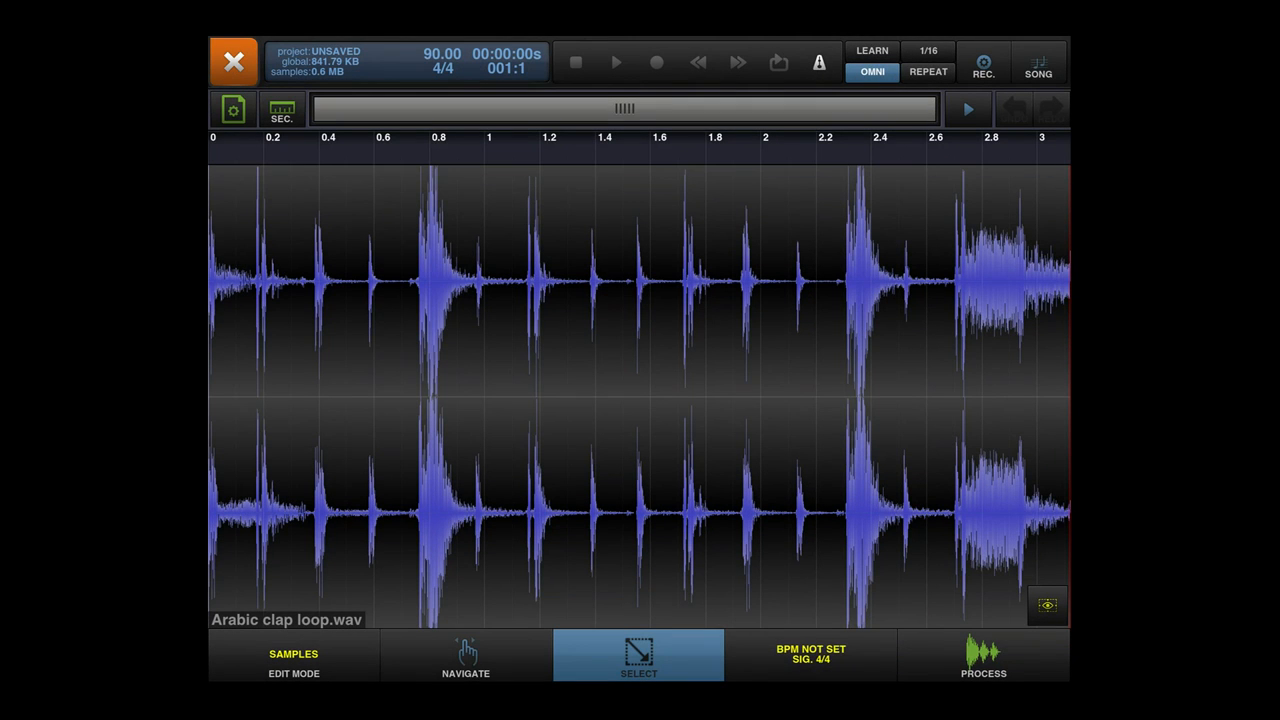
In Edit Bounds switch pad A1 from One Shot to Hold mode, then leave the editor.
{"action": "left_click", "coordinate": [292, 656]}
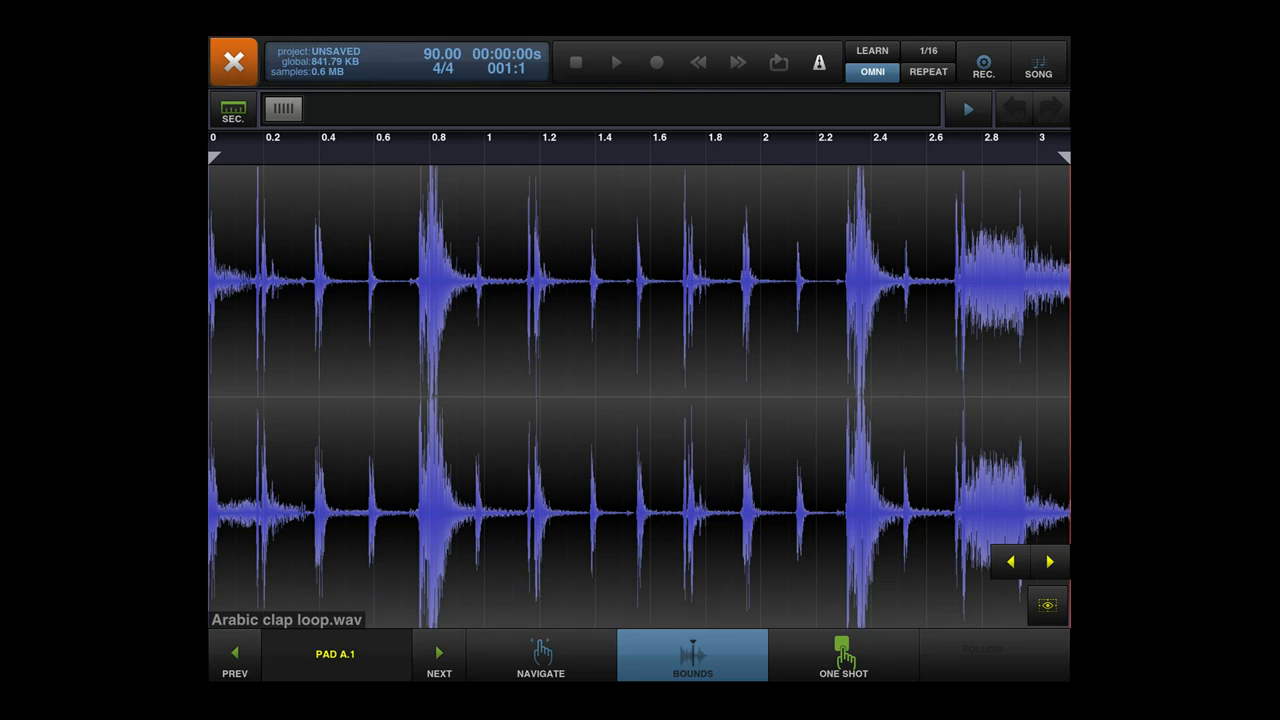
{"action": "left_click", "coordinate": [844, 656]}
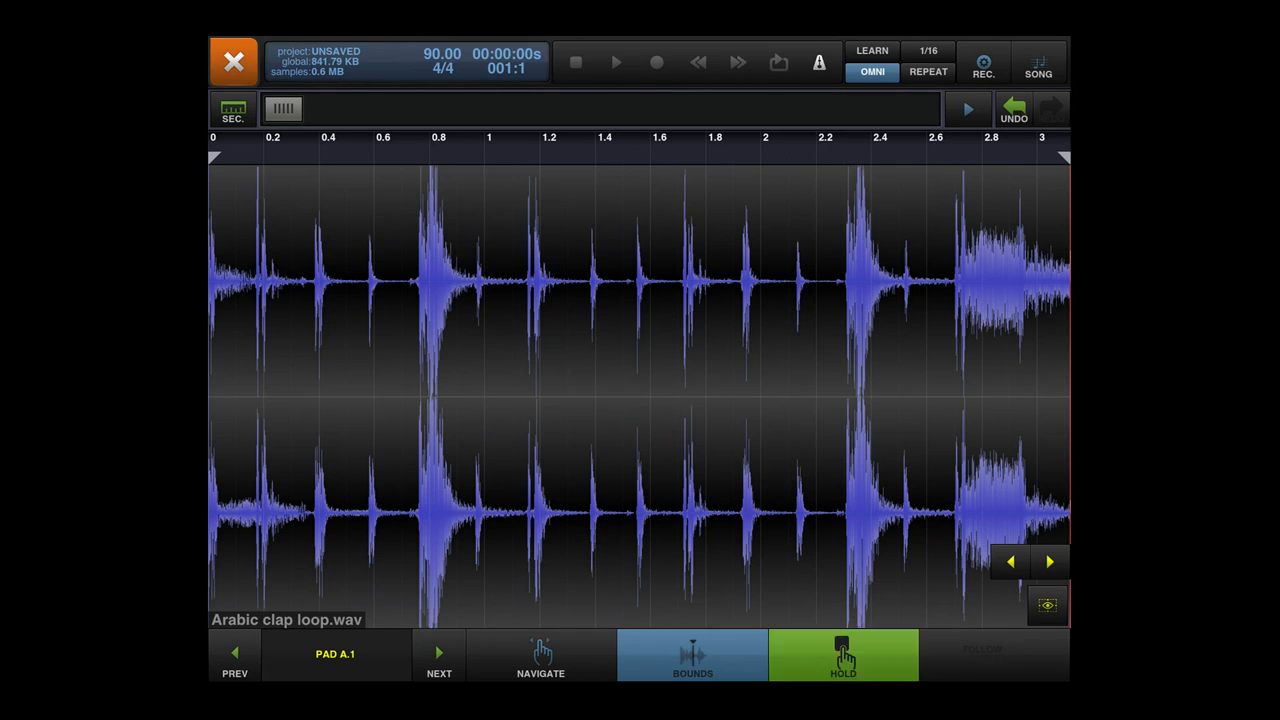
{"action": "left_click", "coordinate": [844, 656]}
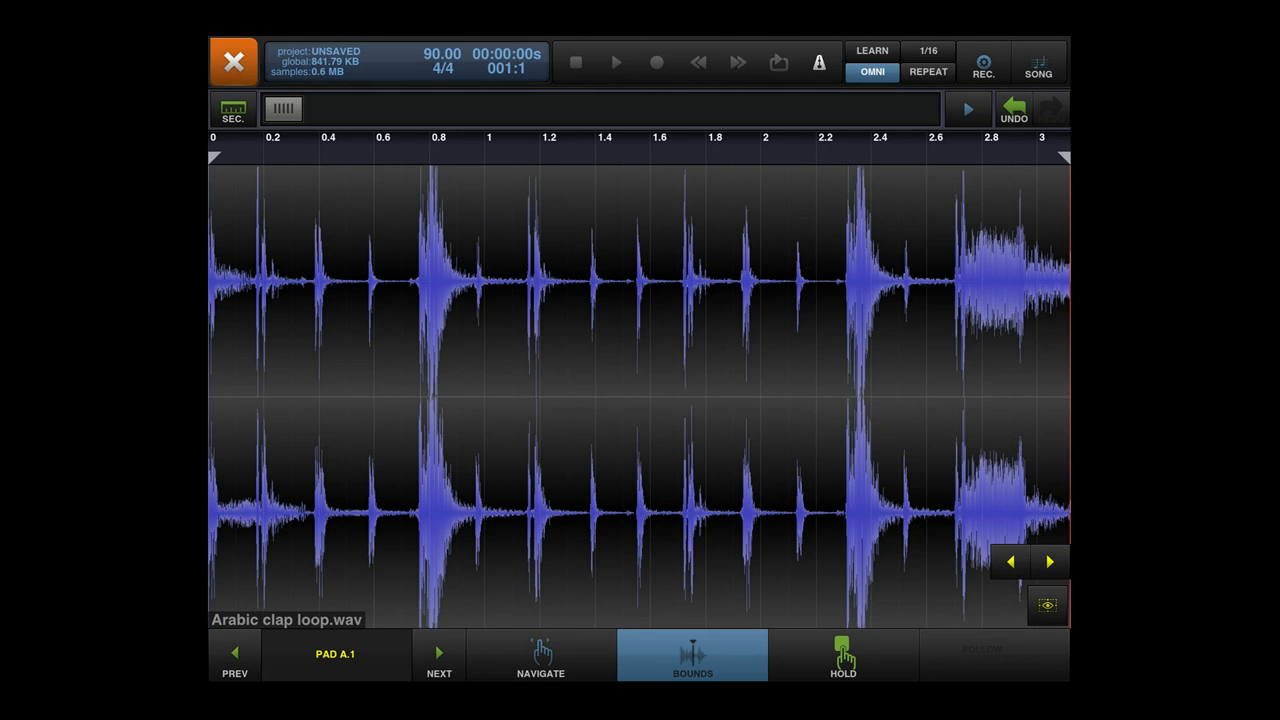
{"action": "left_click", "coordinate": [232, 60]}
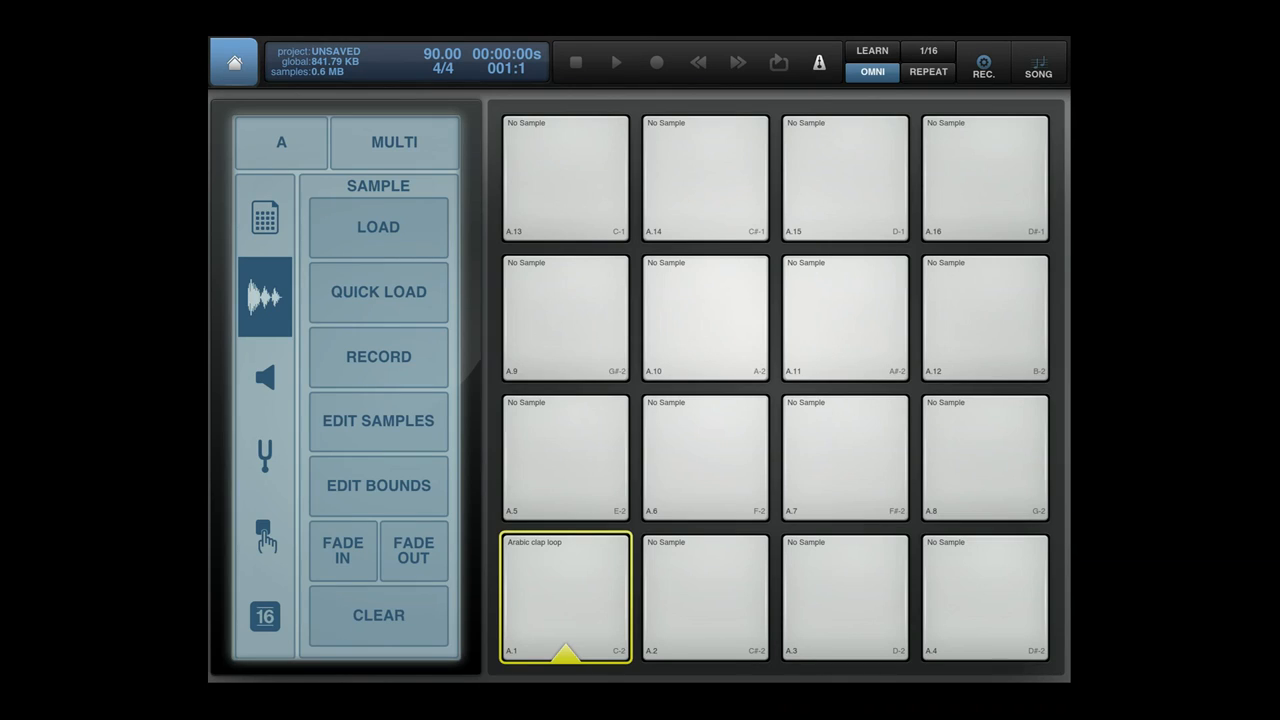
Clear pad A1 back to empty and bring up the Load Sample browser.
{"action": "left_click", "coordinate": [342, 550]}
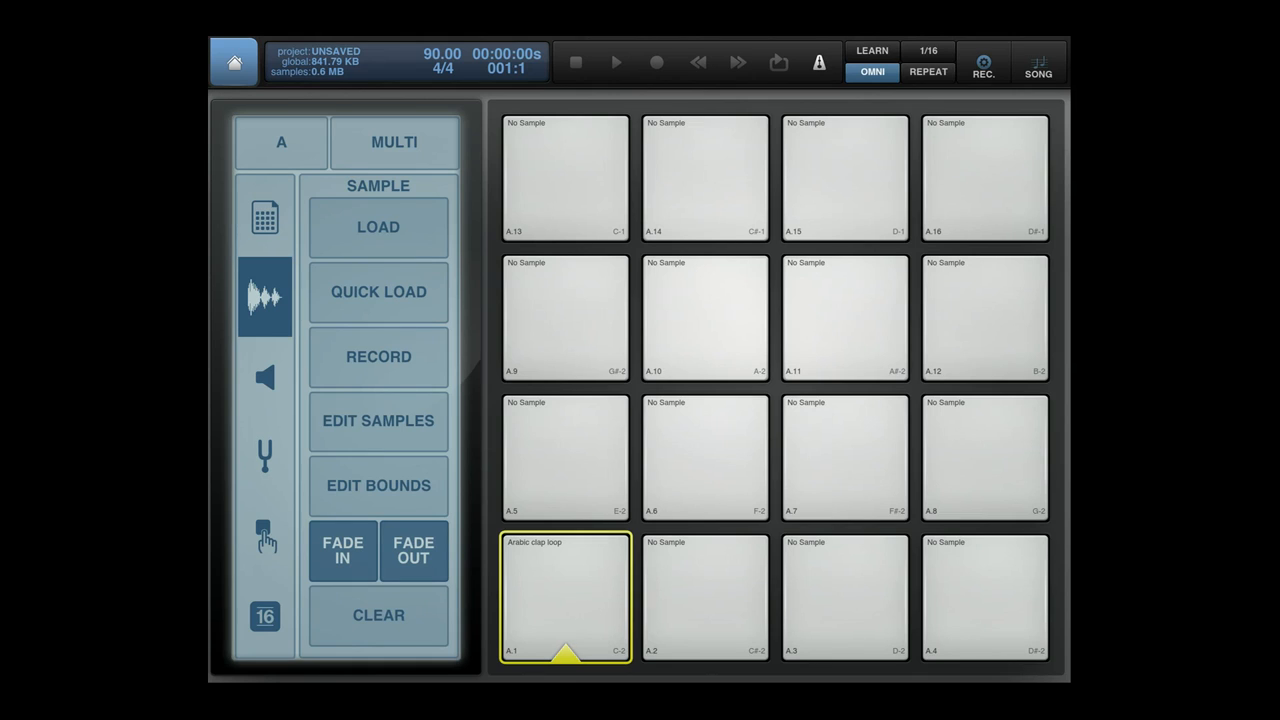
{"action": "left_click", "coordinate": [378, 616]}
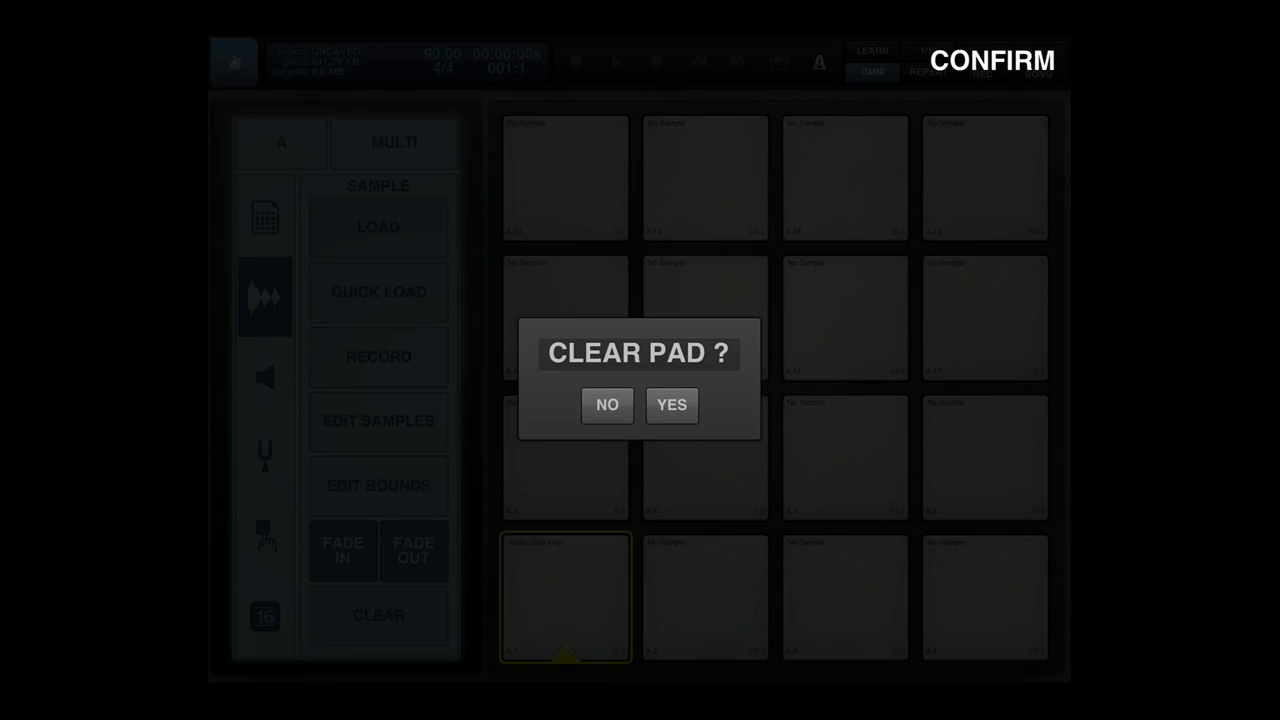
{"action": "left_click", "coordinate": [672, 404]}
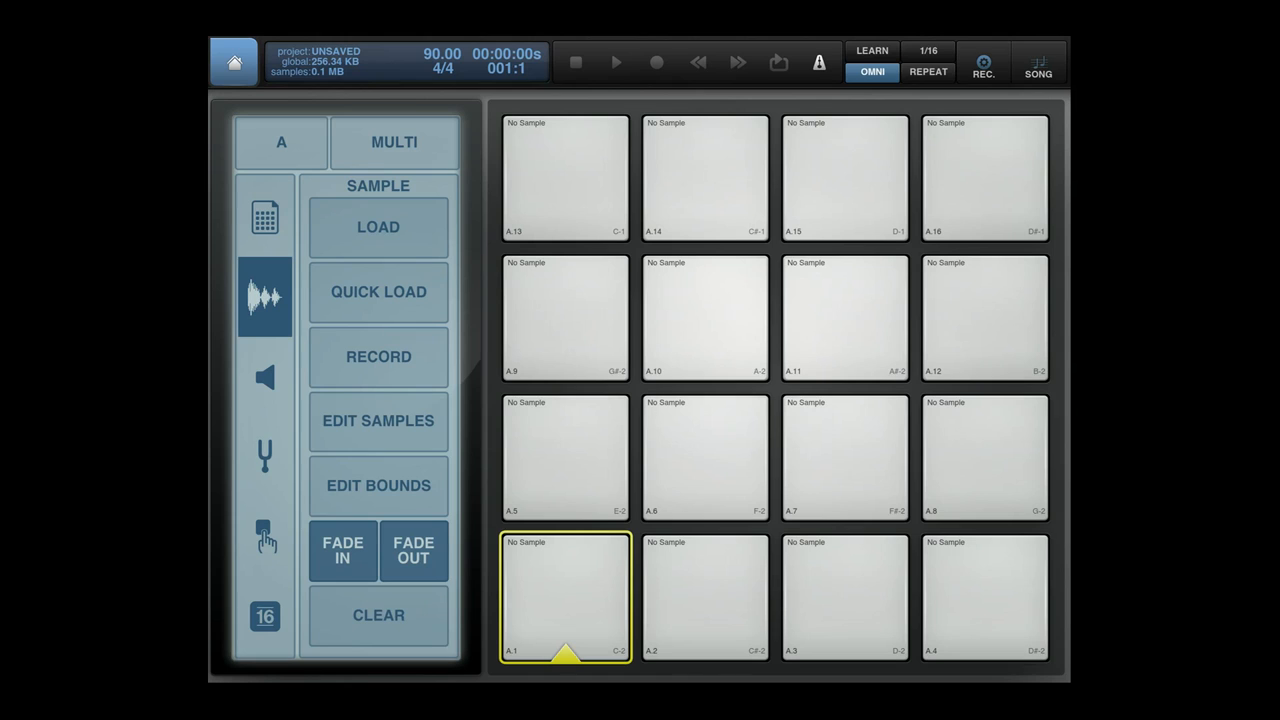
{"action": "left_click", "coordinate": [378, 226]}
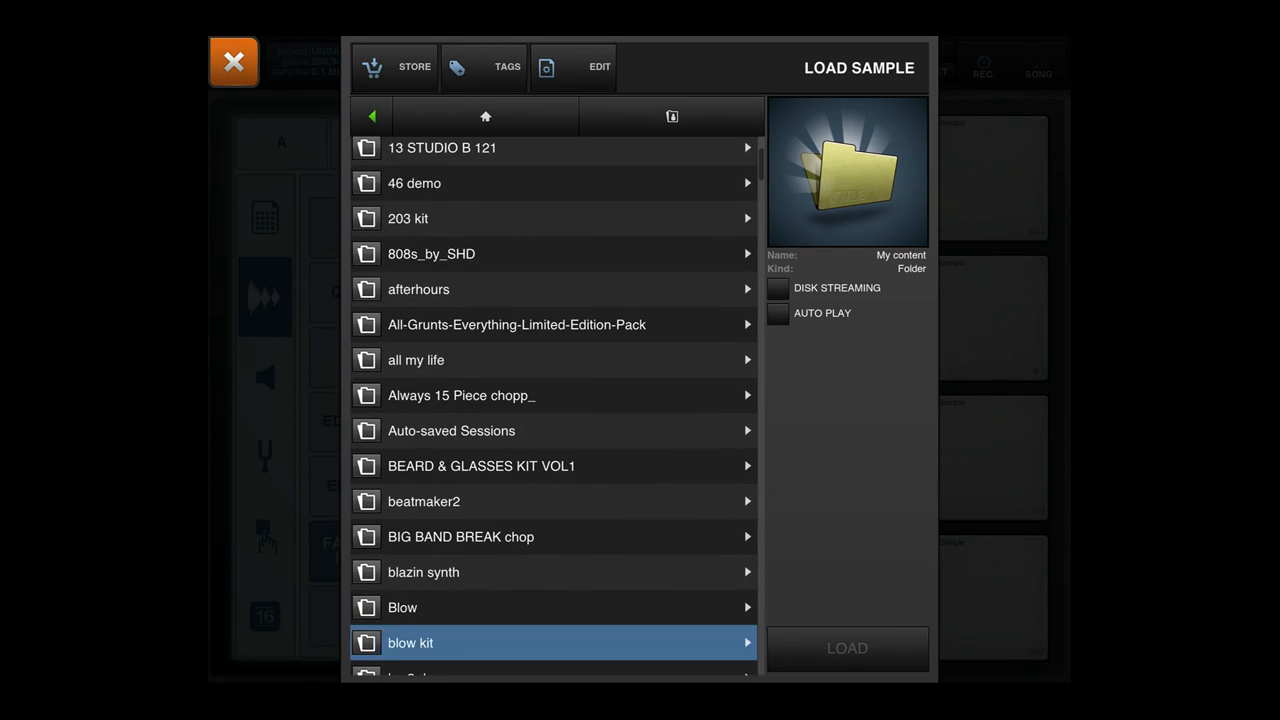
Browse the sample list and enter the bm2 drums folder.
{"action": "scroll", "scroll_direction": "down", "scroll_amount": 3}
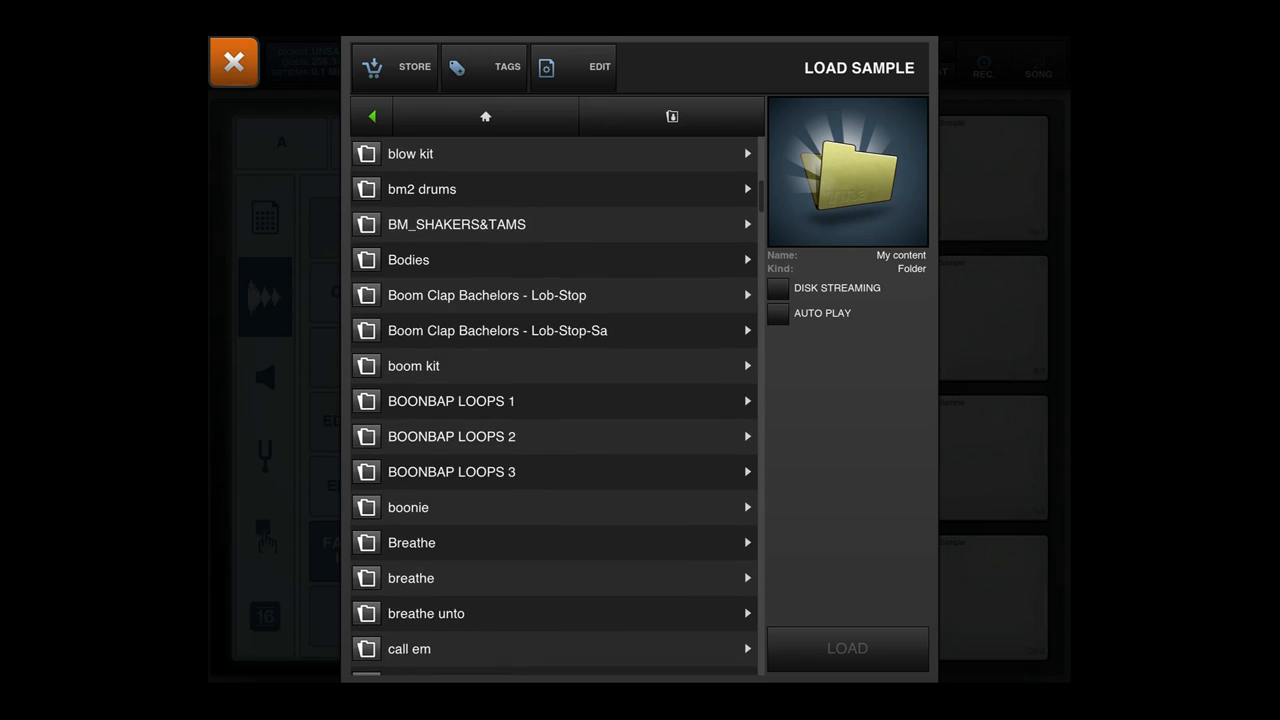
{"action": "scroll", "scroll_direction": "up", "scroll_amount": 3}
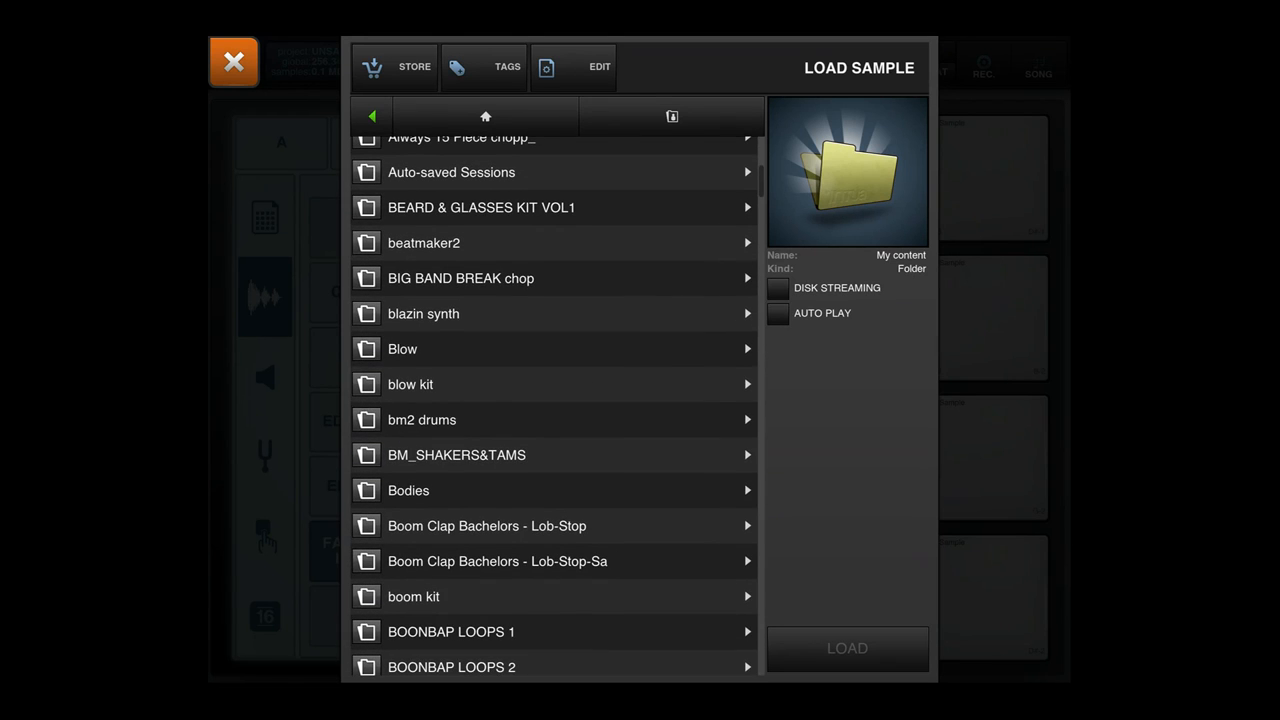
{"action": "left_click", "coordinate": [422, 420]}
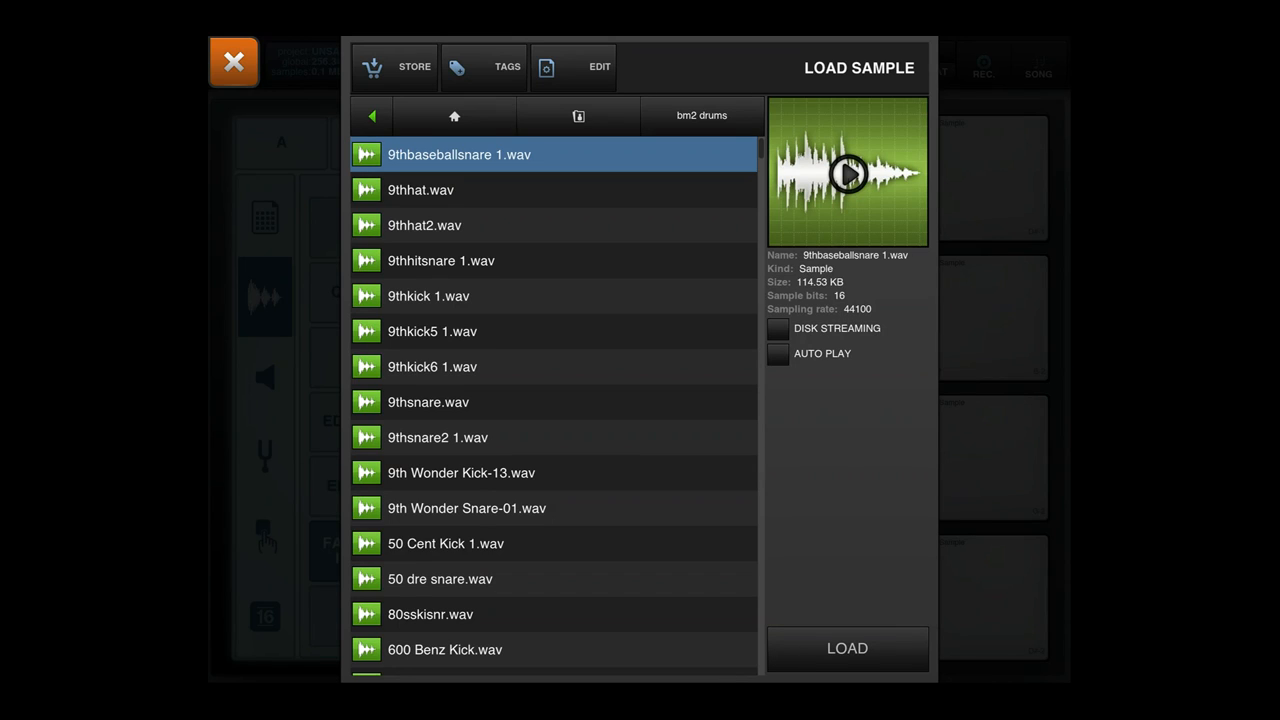
Enable Auto Play and audition 9thbaseballsnare, 9thhitsnare and 9thkick6 samples.
{"action": "left_click", "coordinate": [776, 352]}
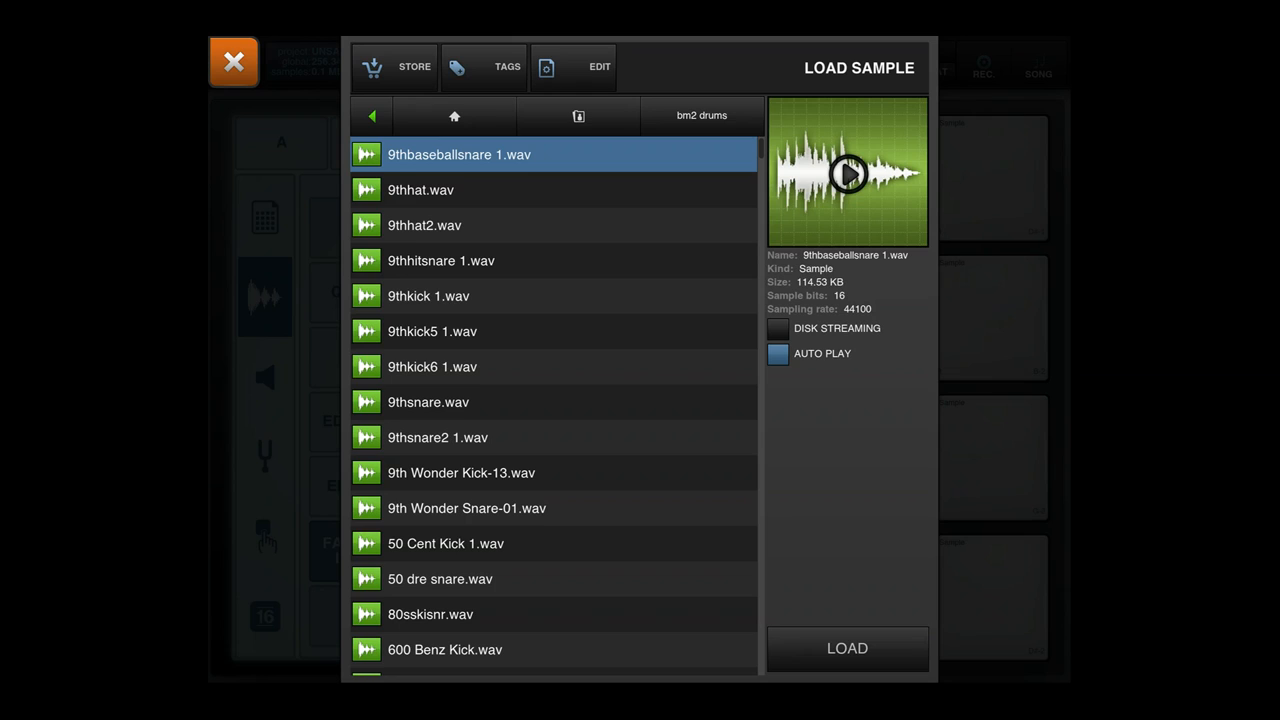
{"action": "left_click", "coordinate": [848, 174]}
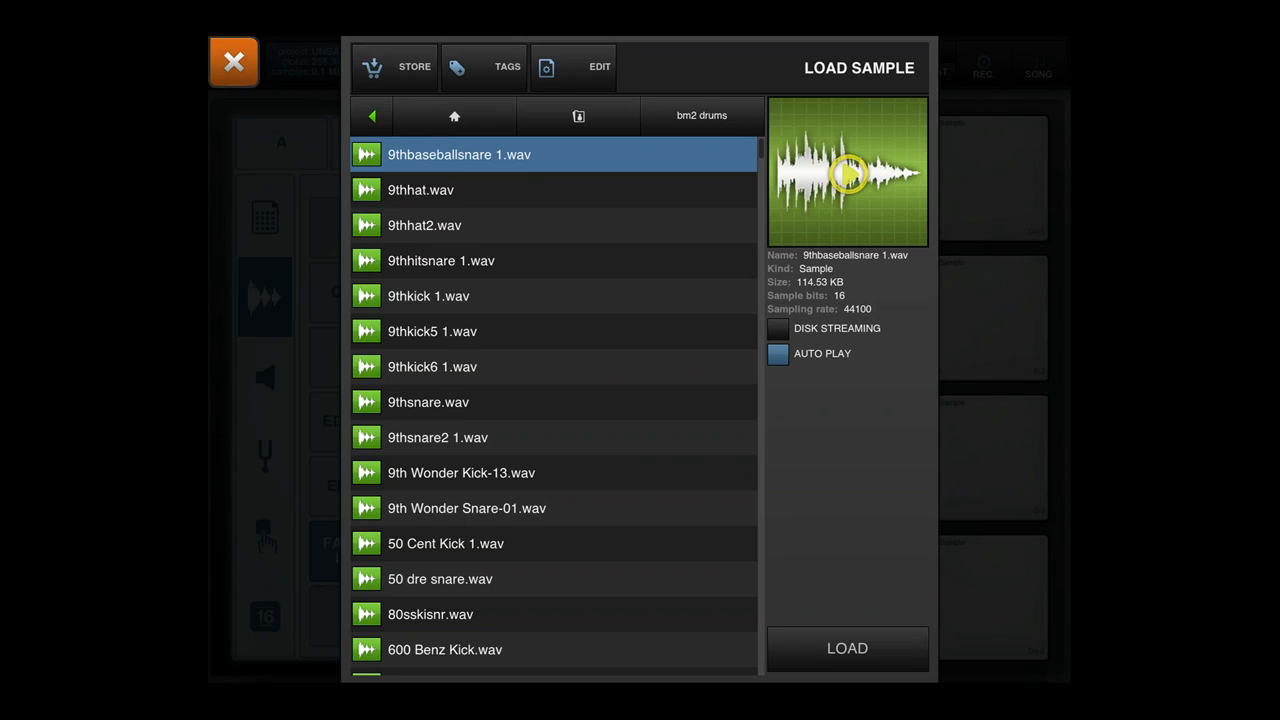
{"action": "left_click", "coordinate": [440, 260]}
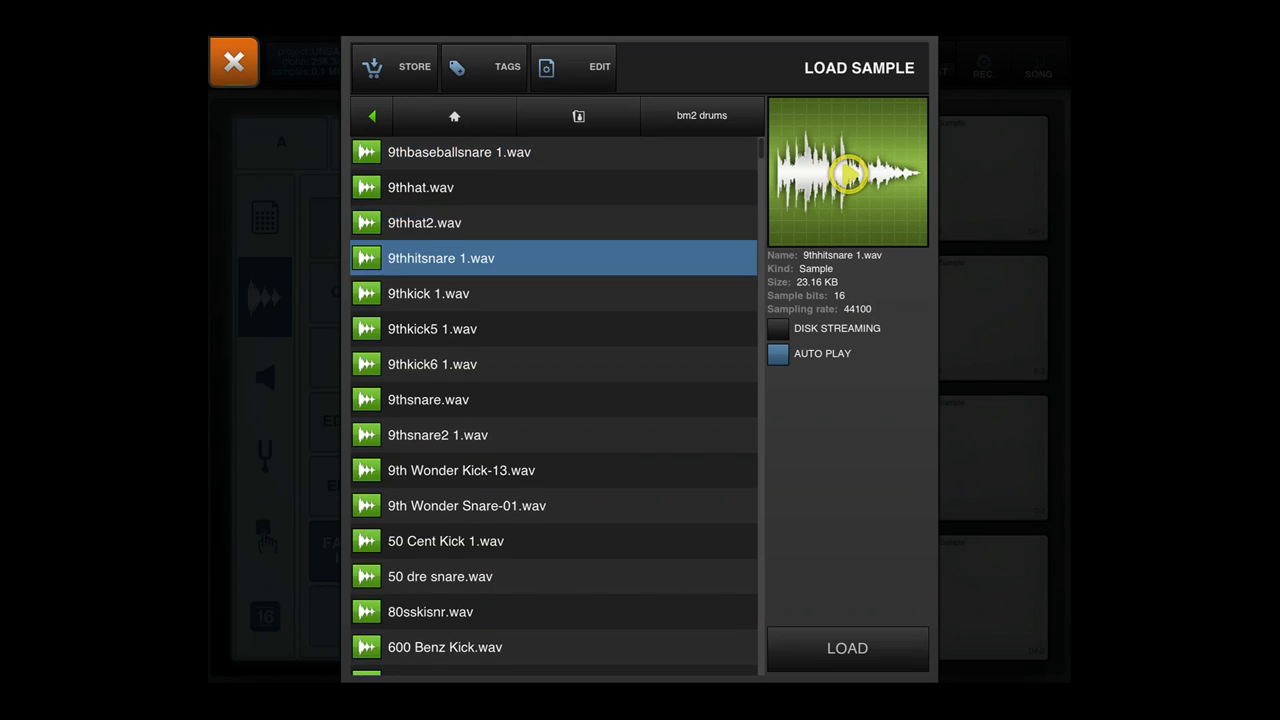
{"action": "left_click", "coordinate": [432, 360]}
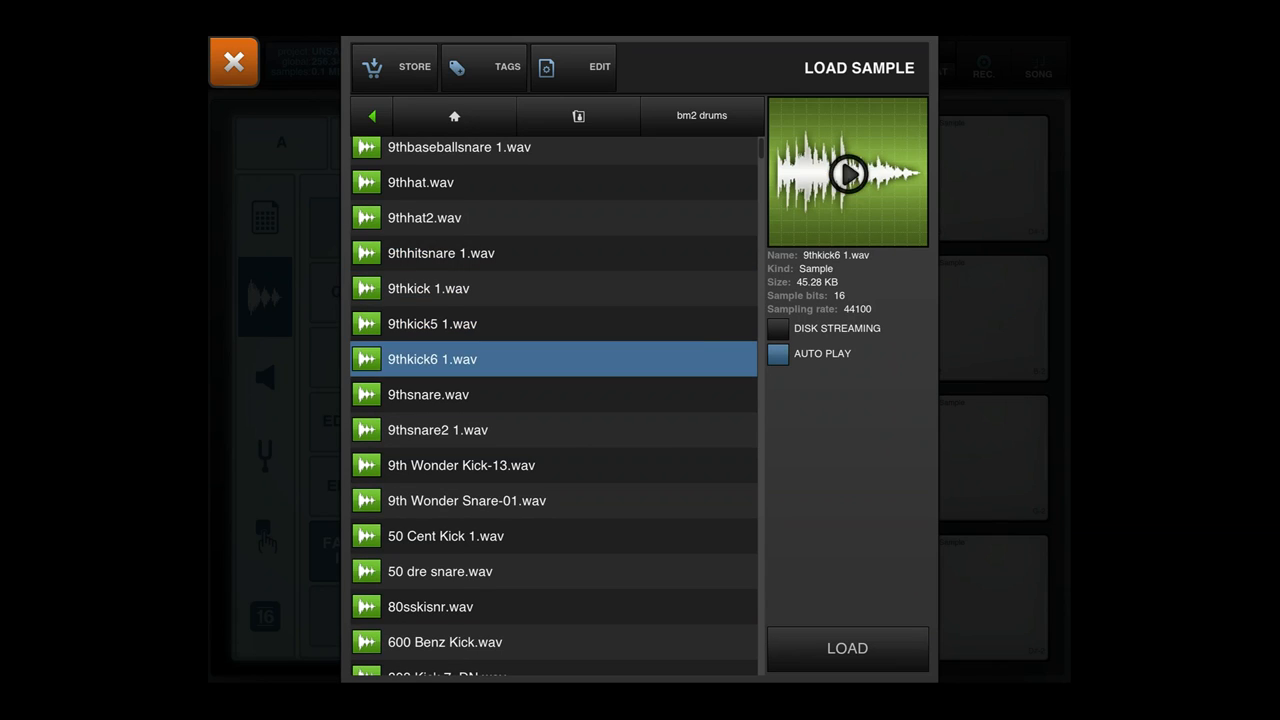
{"action": "left_click", "coordinate": [466, 500]}
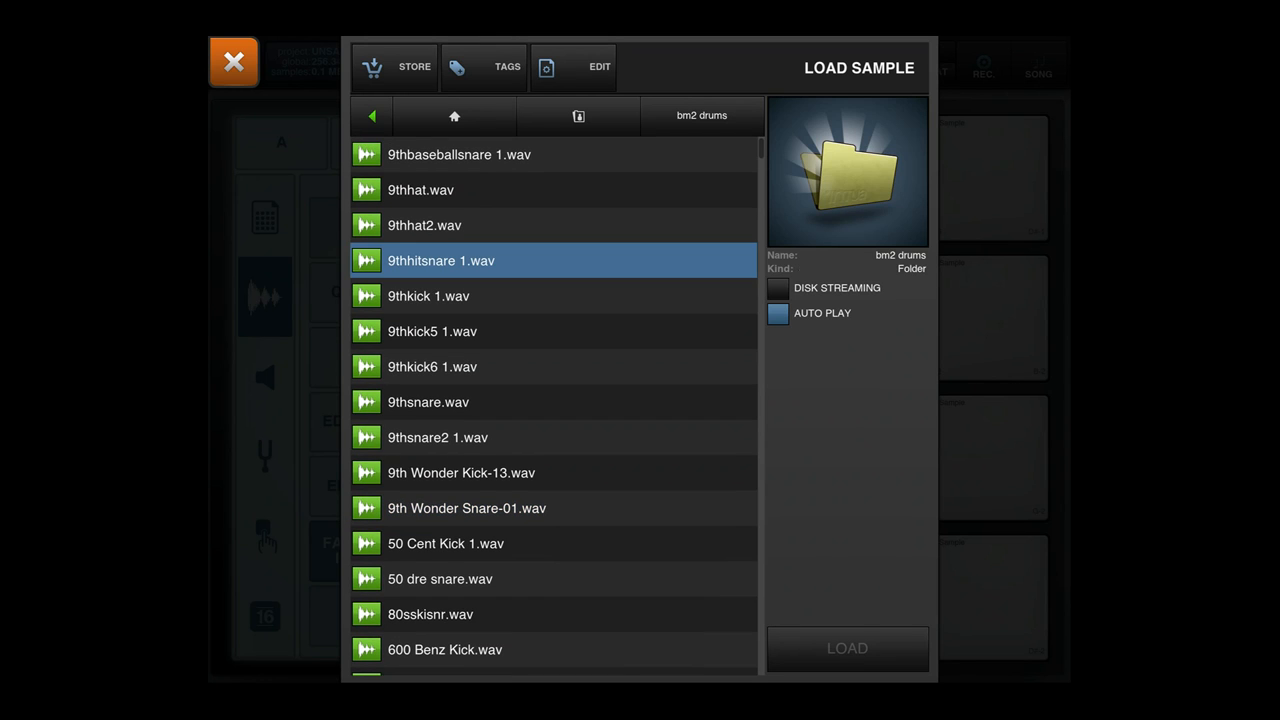
Load 9thkick 1.wav onto pad A1 and play it.
{"action": "left_click", "coordinate": [428, 296]}
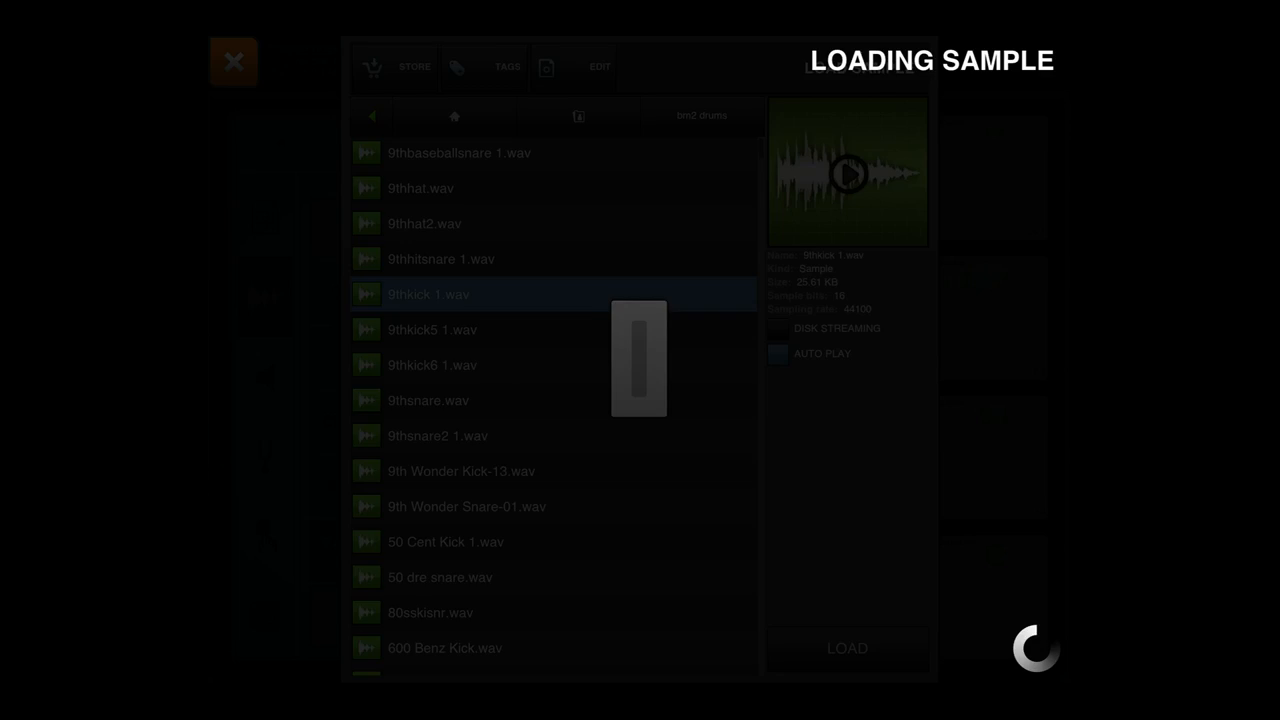
{"action": "left_click", "coordinate": [846, 648]}
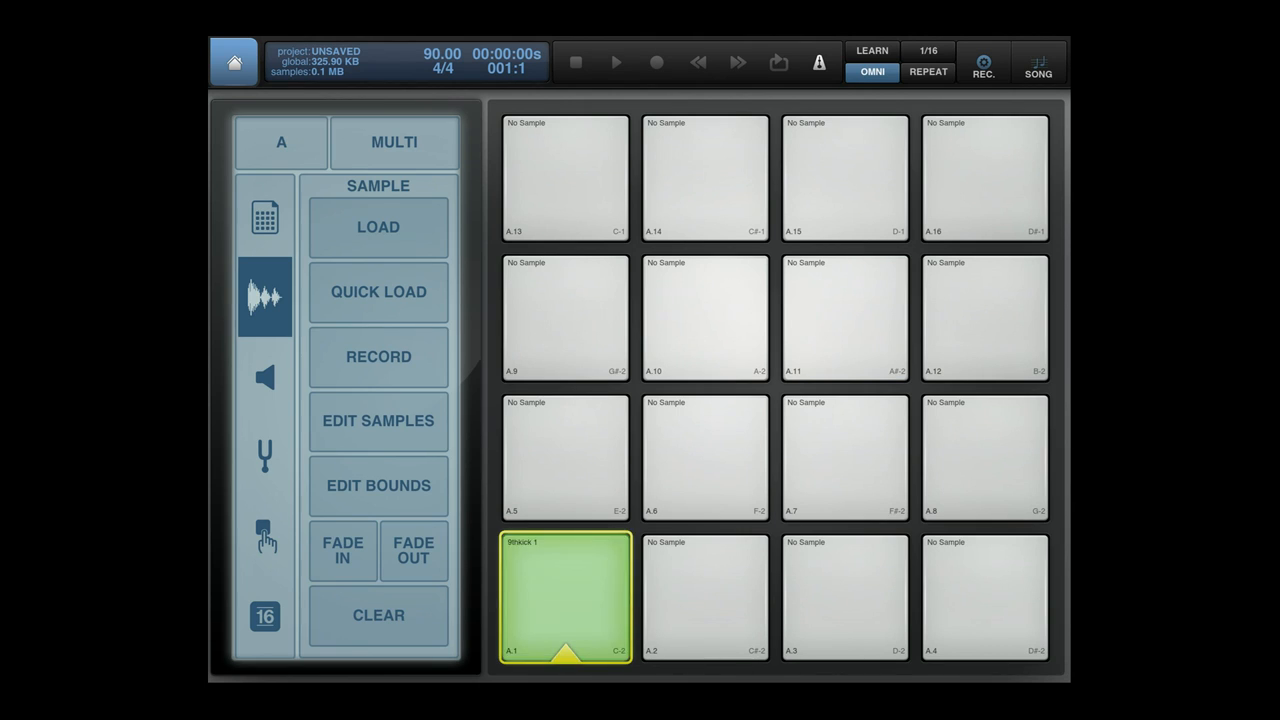
Load 9thsnare.wav onto pad A2 and show its volume and pan settings.
{"action": "left_click", "coordinate": [704, 596]}
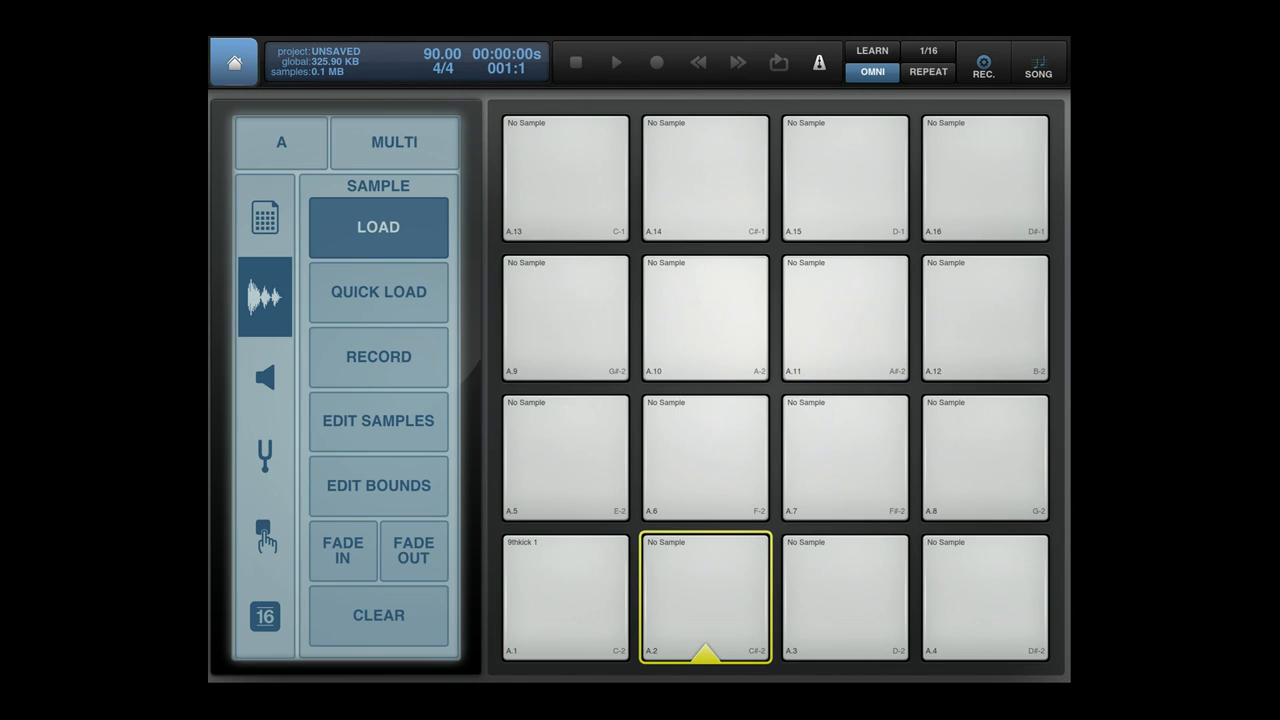
{"action": "left_click", "coordinate": [378, 228]}
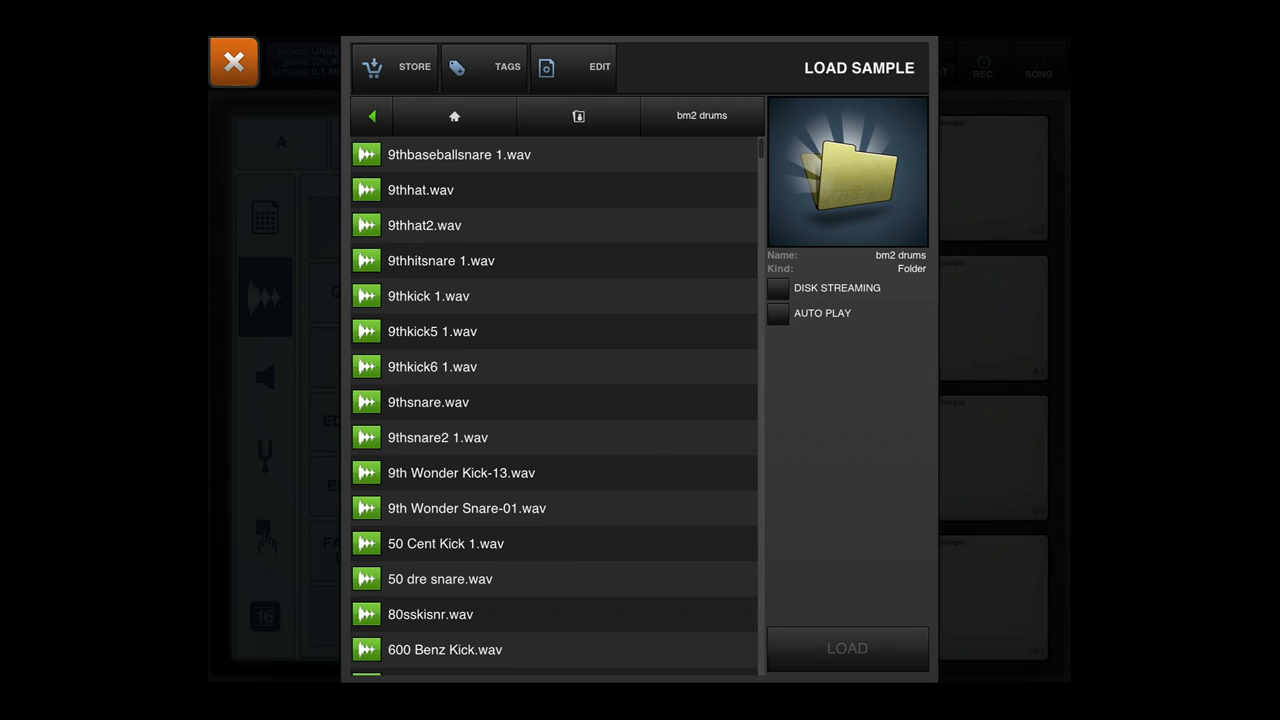
{"action": "left_click", "coordinate": [428, 296]}
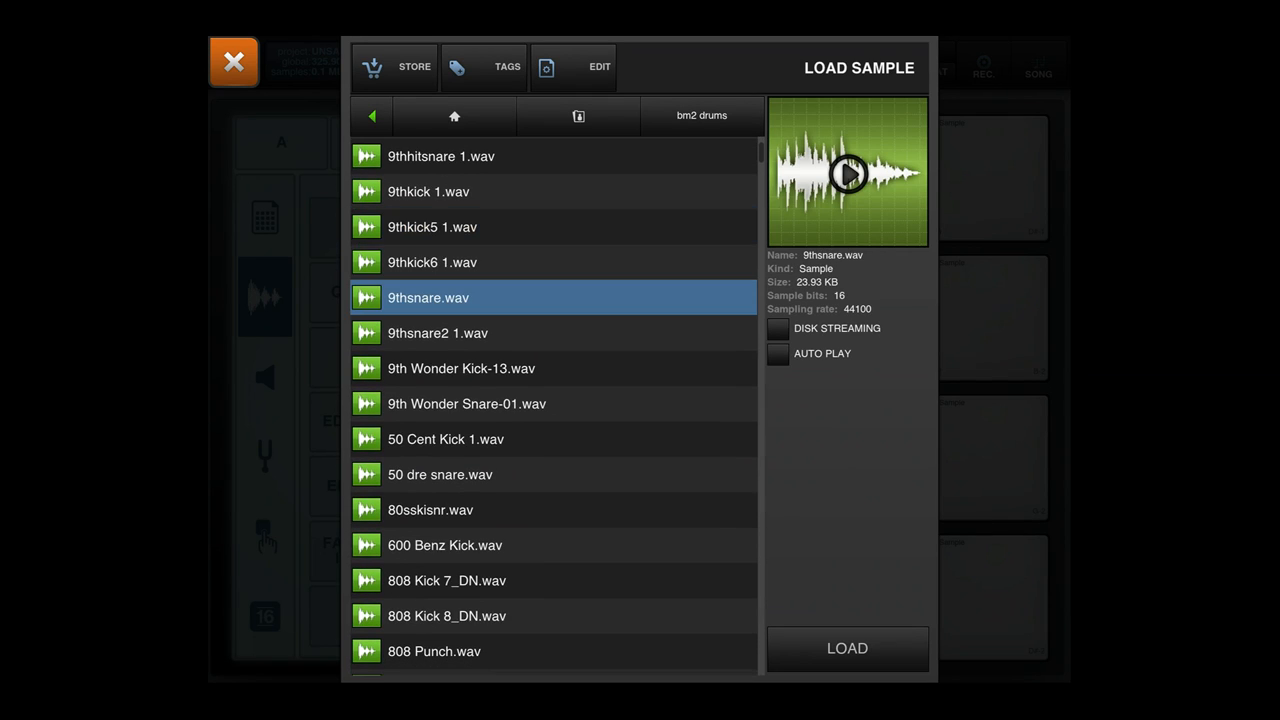
{"action": "left_click", "coordinate": [848, 648]}
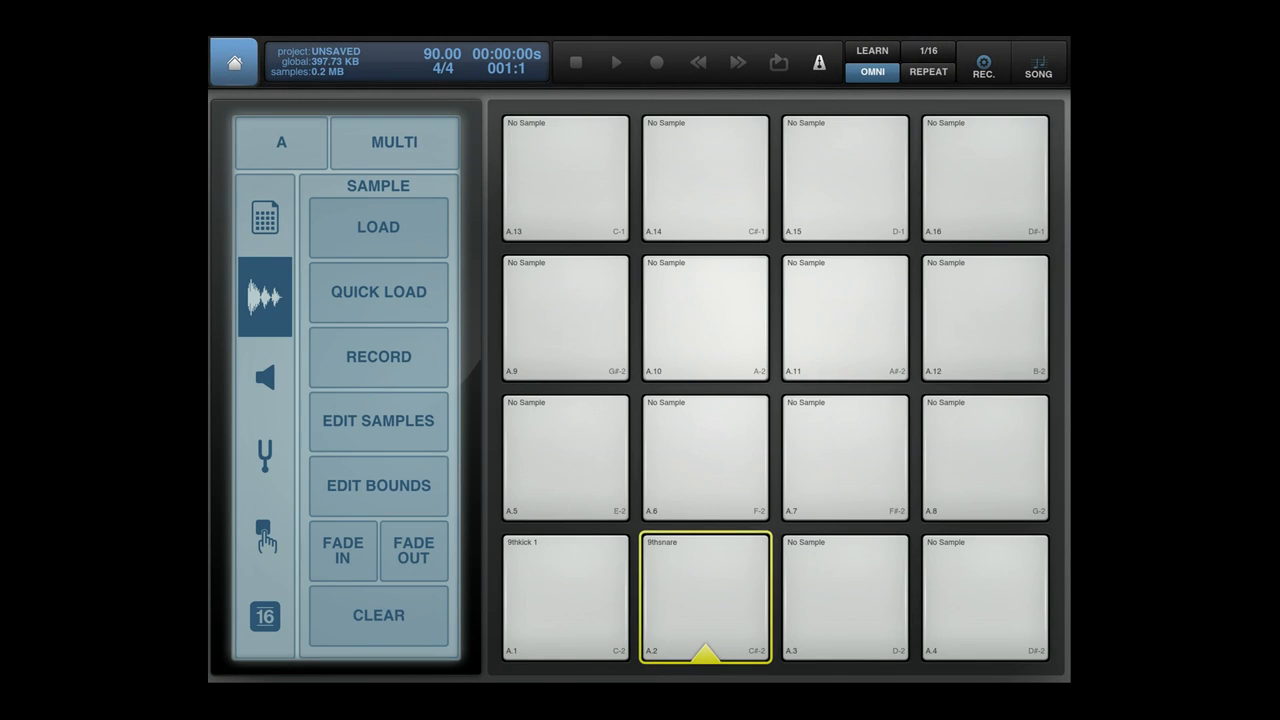
{"action": "left_click", "coordinate": [264, 376]}
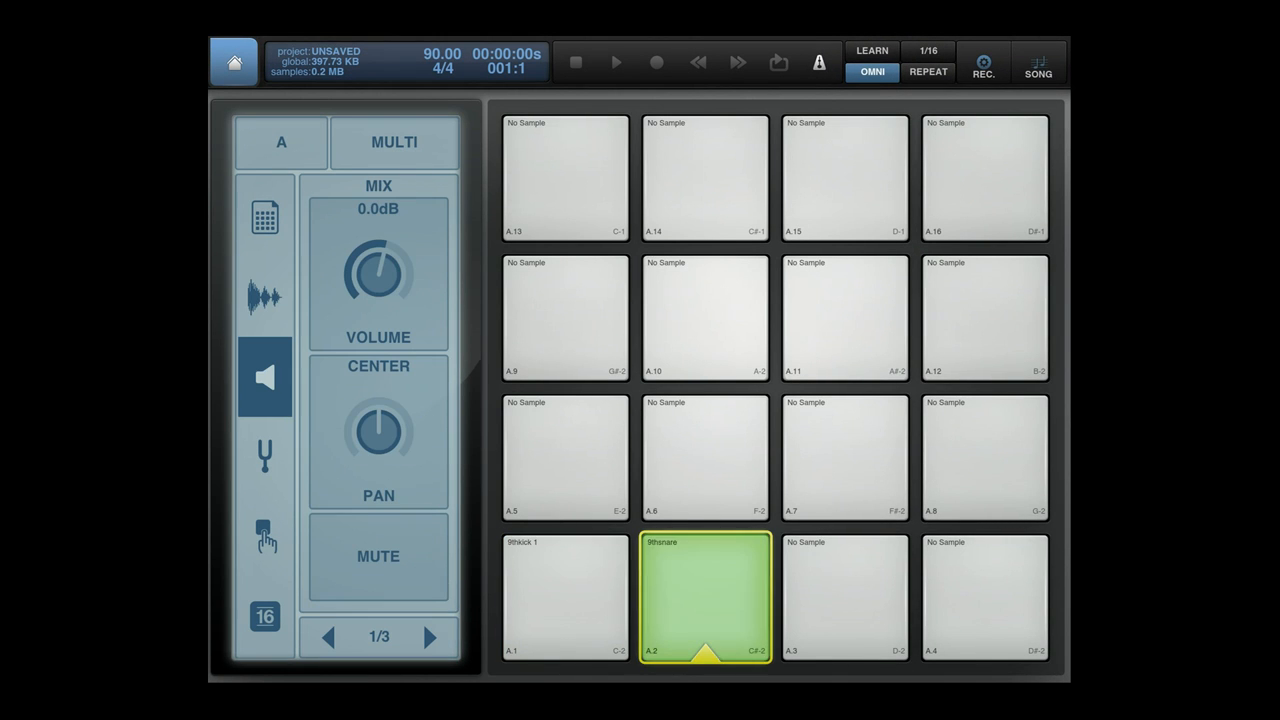
Check pad A1's volume, then target empty pad A3 with its sample options showing.
{"action": "left_click", "coordinate": [564, 596]}
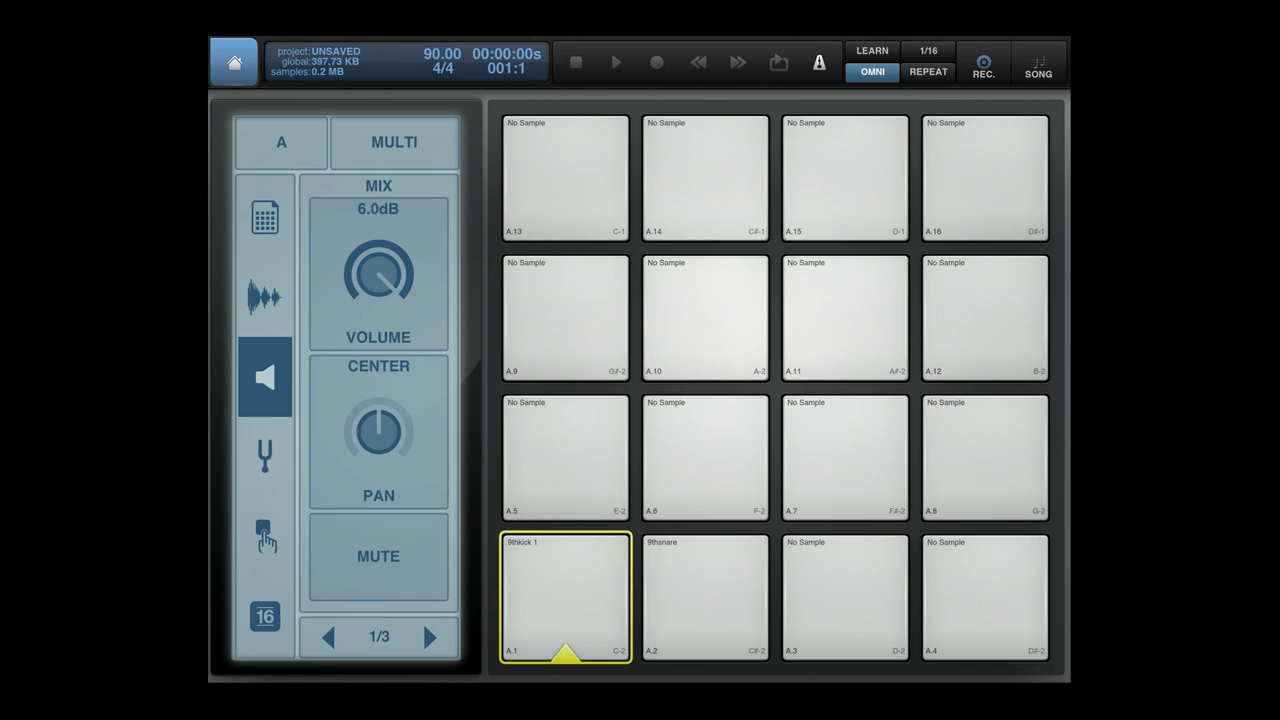
{"action": "left_click", "coordinate": [844, 596]}
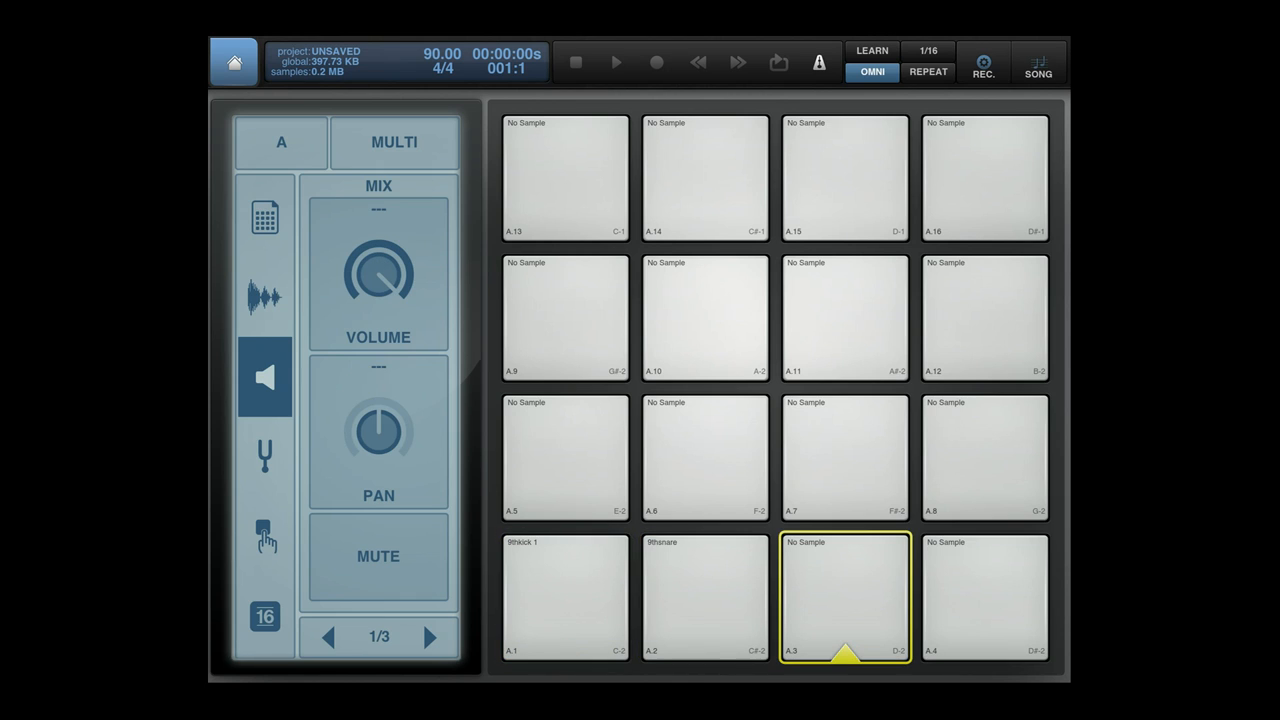
{"action": "left_click", "coordinate": [264, 296]}
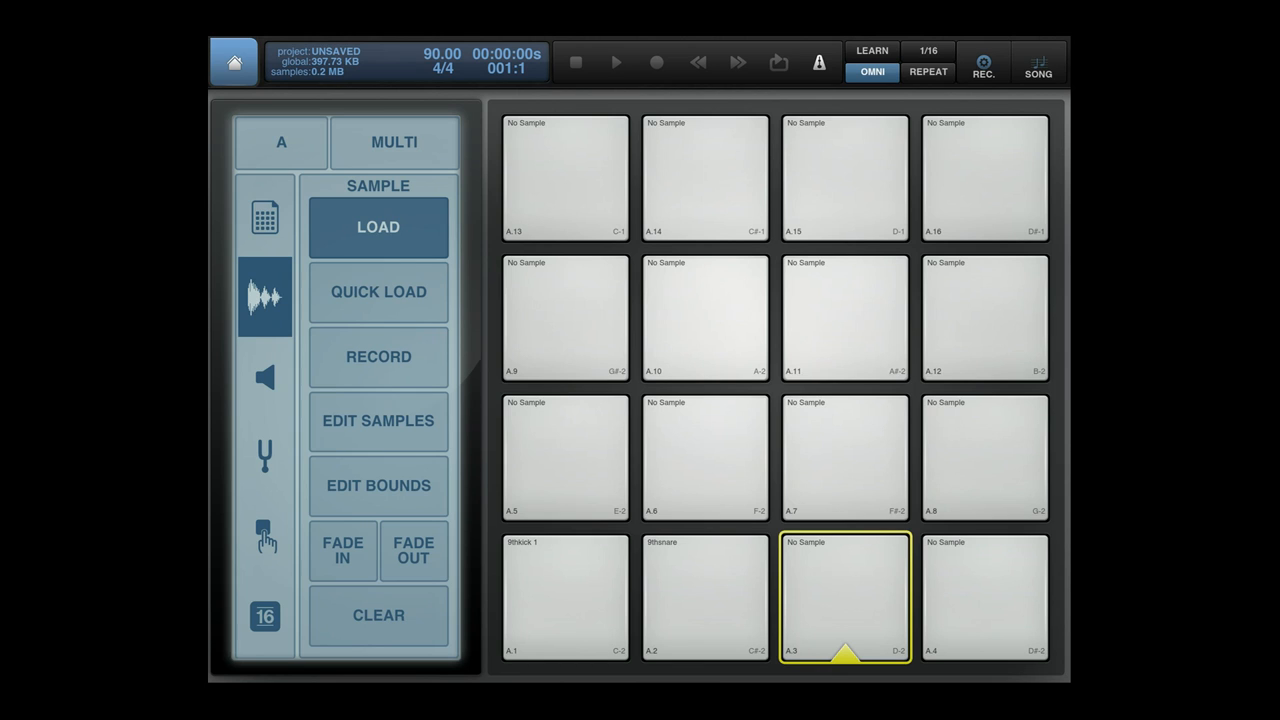
Load 9thhat.wav onto pad A3 and return to the song's track timeline.
{"action": "left_click", "coordinate": [378, 228]}
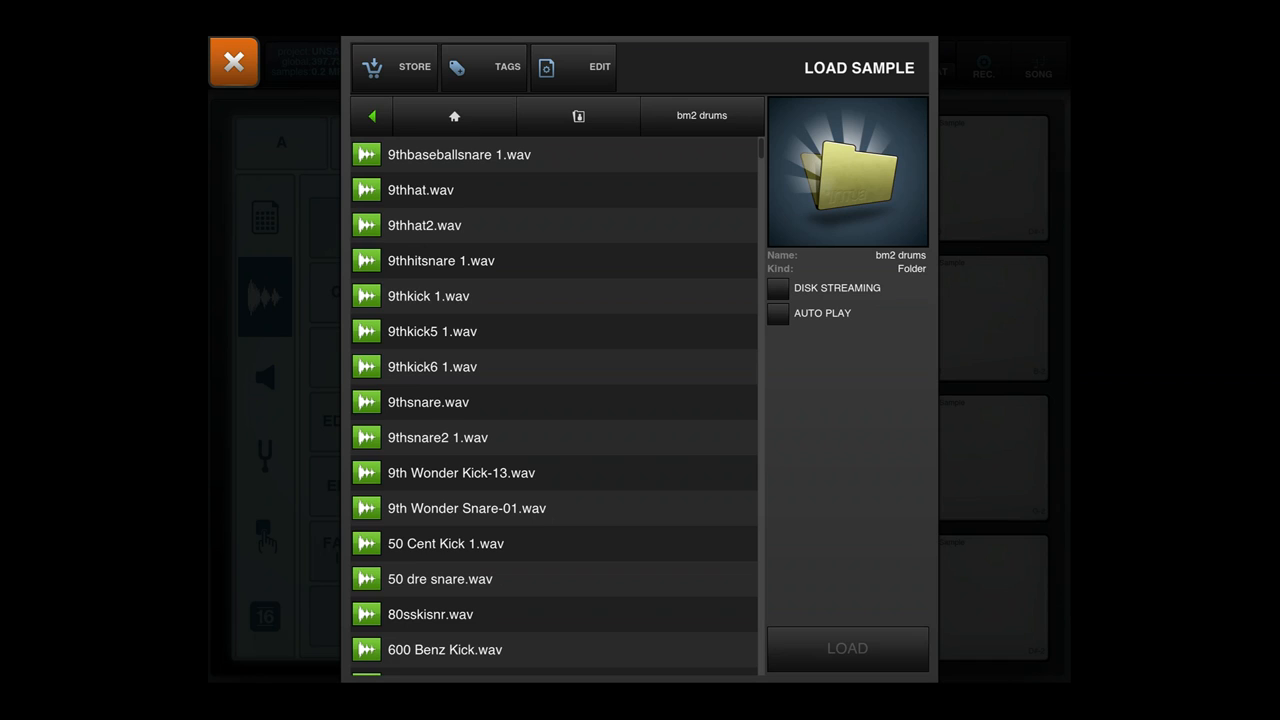
{"action": "left_click", "coordinate": [552, 224]}
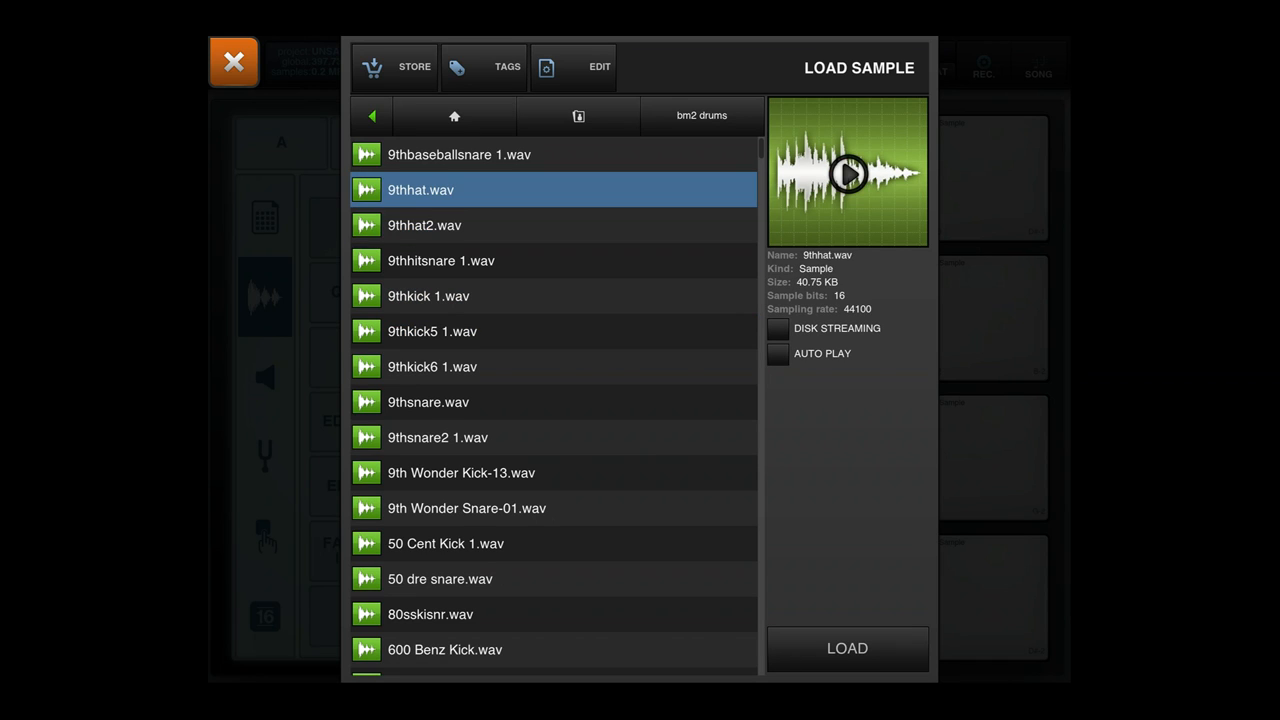
{"action": "left_click", "coordinate": [232, 60]}
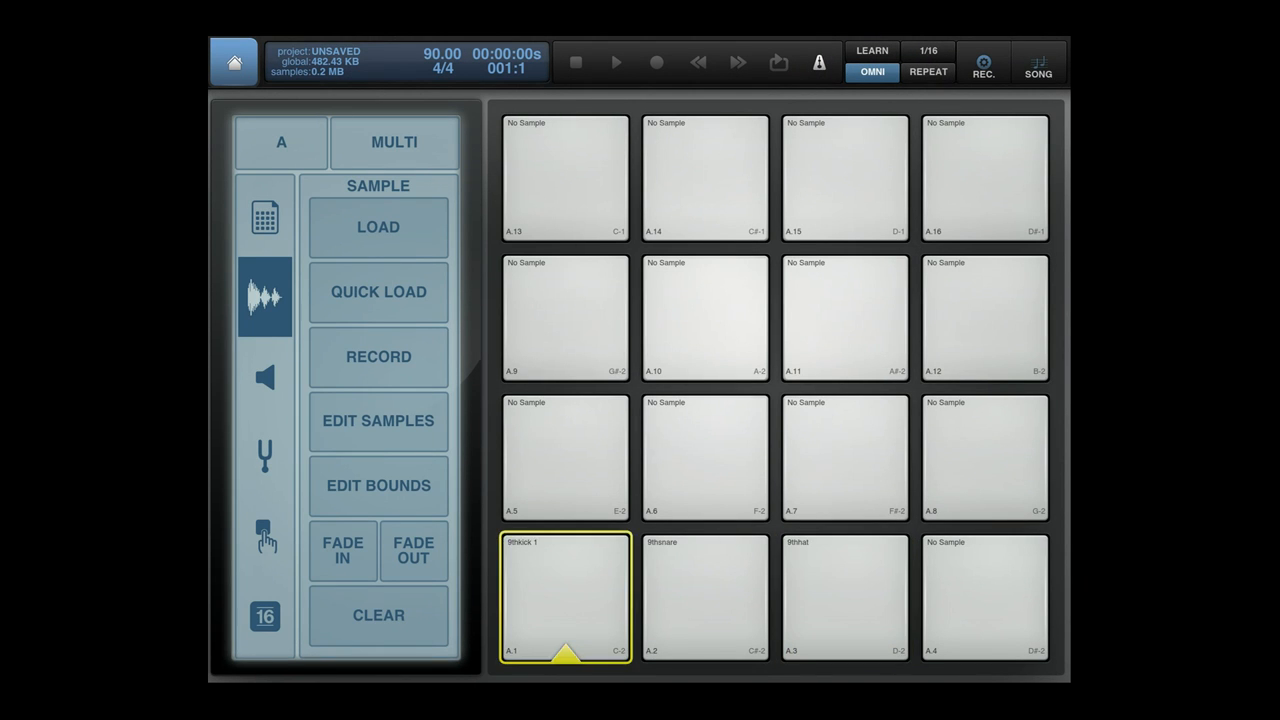
{"action": "left_click", "coordinate": [844, 596]}
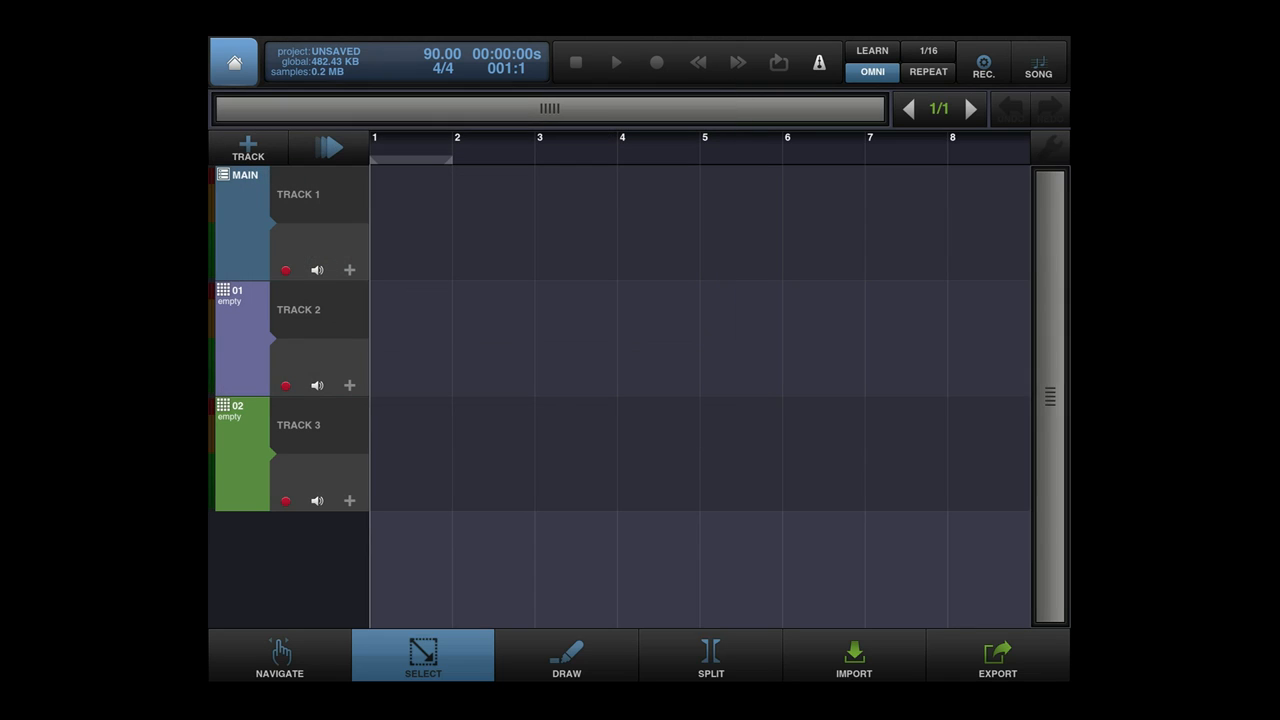
Enable a four-bar loop on the timeline and return to the drum pads.
{"action": "left_click", "coordinate": [778, 62]}
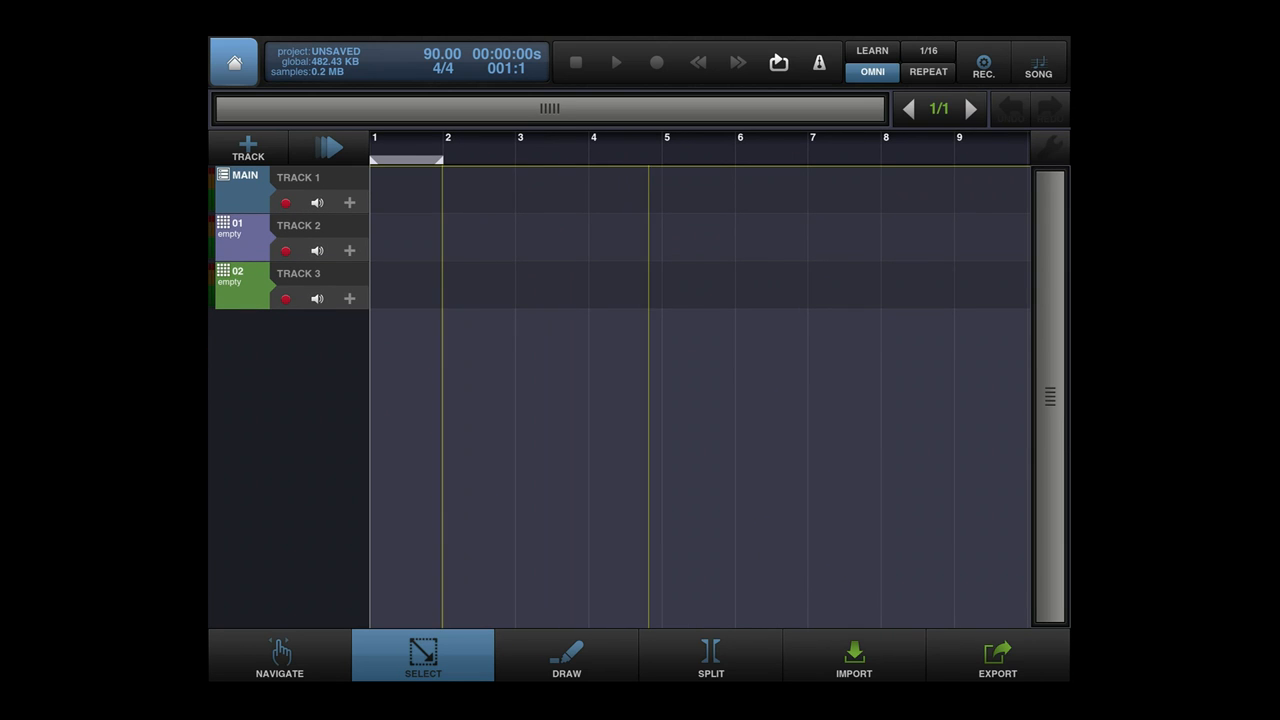
{"action": "left_click_drag", "start_coordinate": [440, 160], "coordinate": [660, 160]}
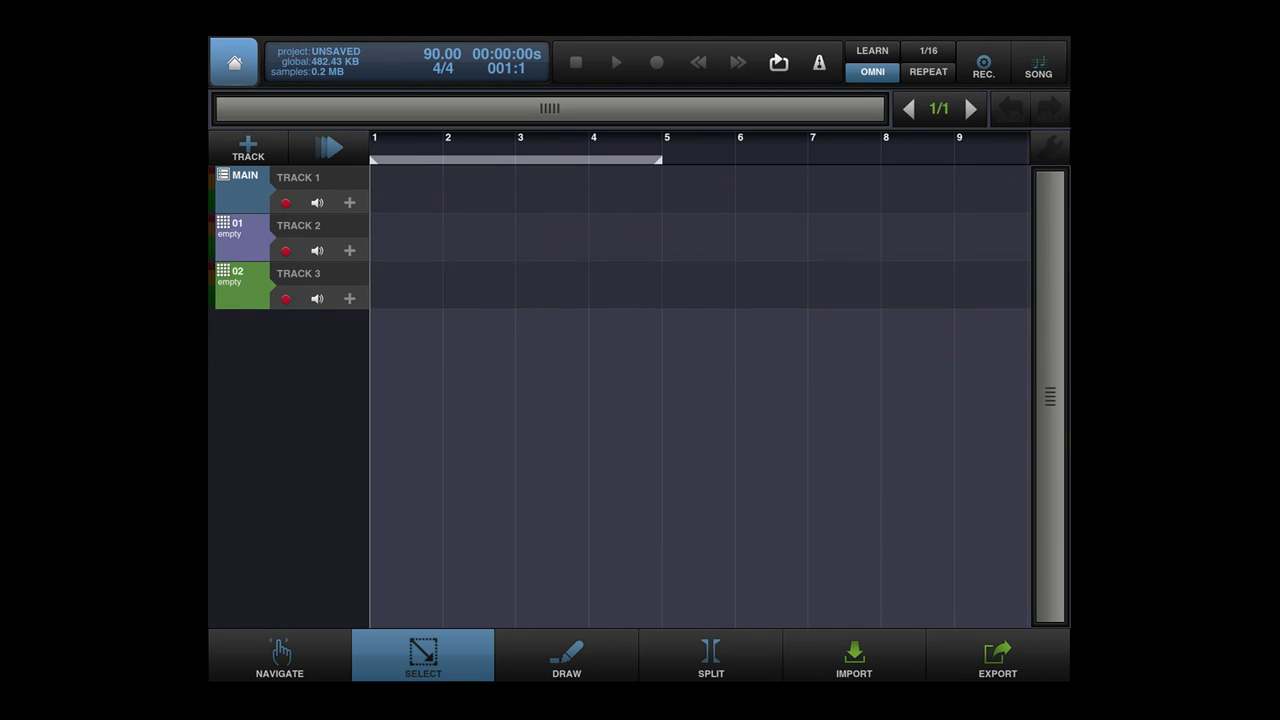
{"action": "left_click", "coordinate": [984, 62]}
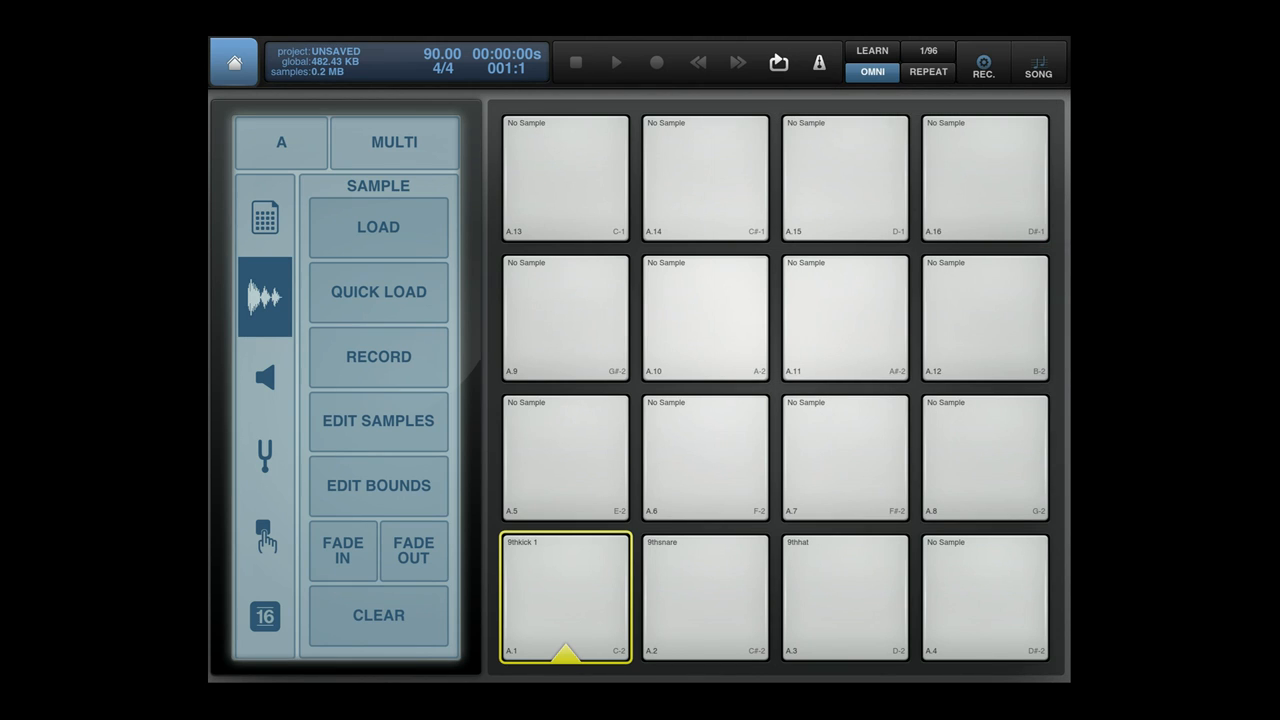
Record with count-in, playing kick on A1, snare on A2 and hi-hat on A3 in rhythm.
{"action": "left_click", "coordinate": [616, 62]}
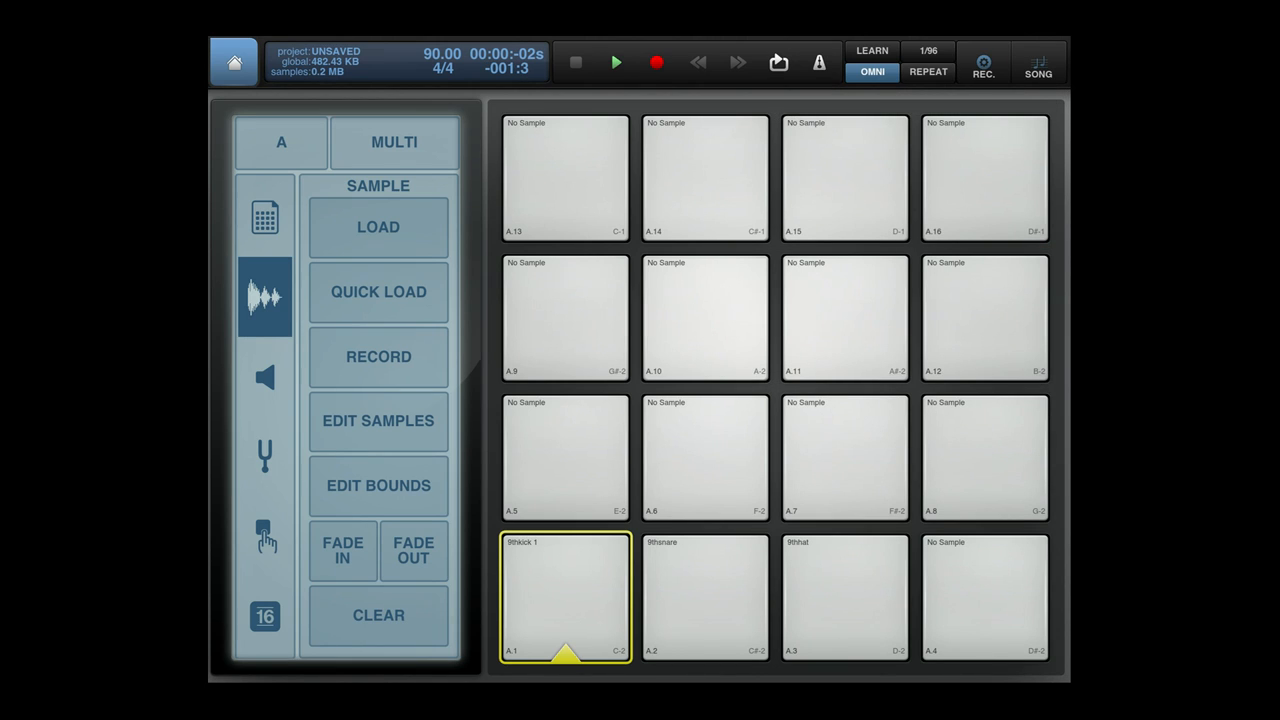
{"action": "left_click", "coordinate": [704, 596]}
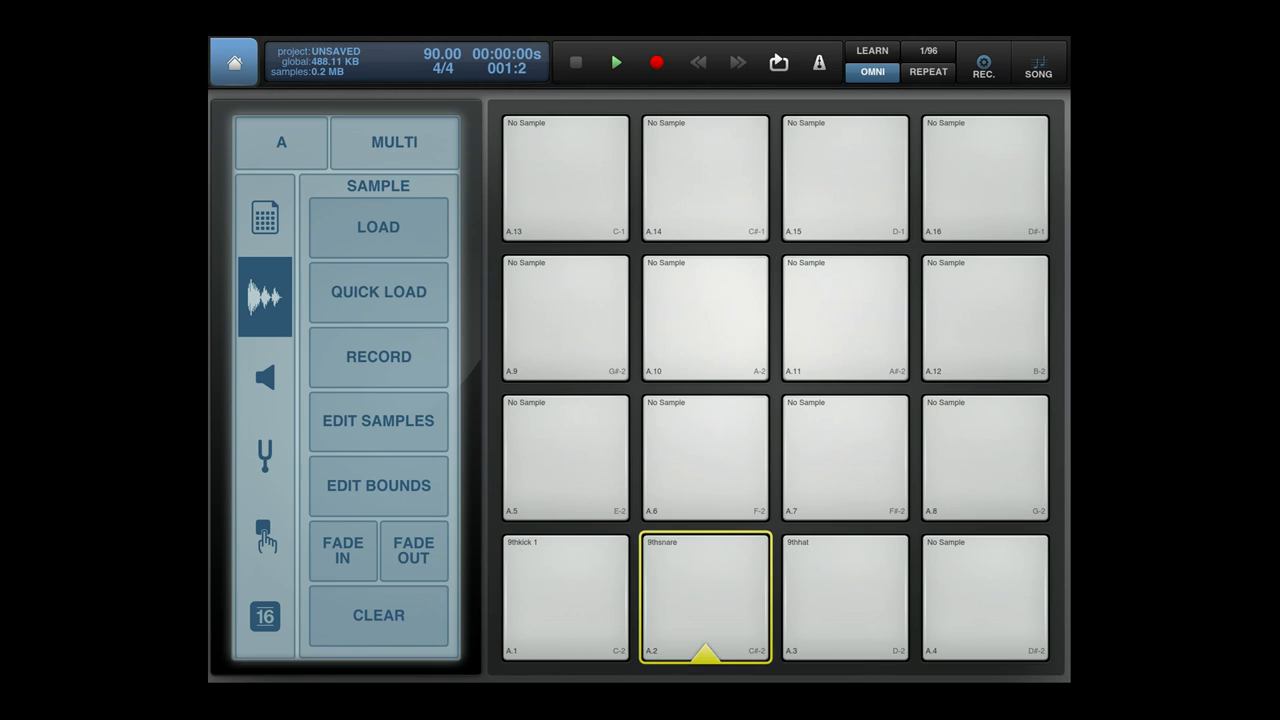
{"action": "left_click", "coordinate": [564, 596]}
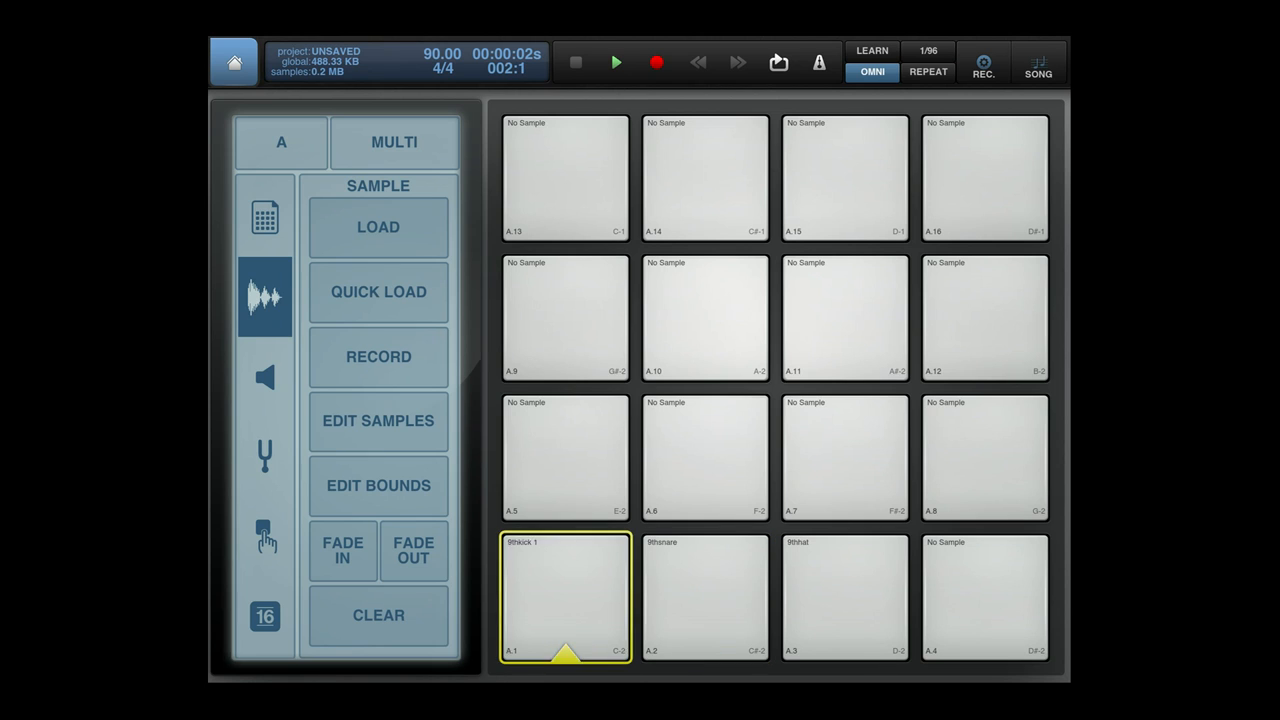
{"action": "left_click", "coordinate": [704, 596]}
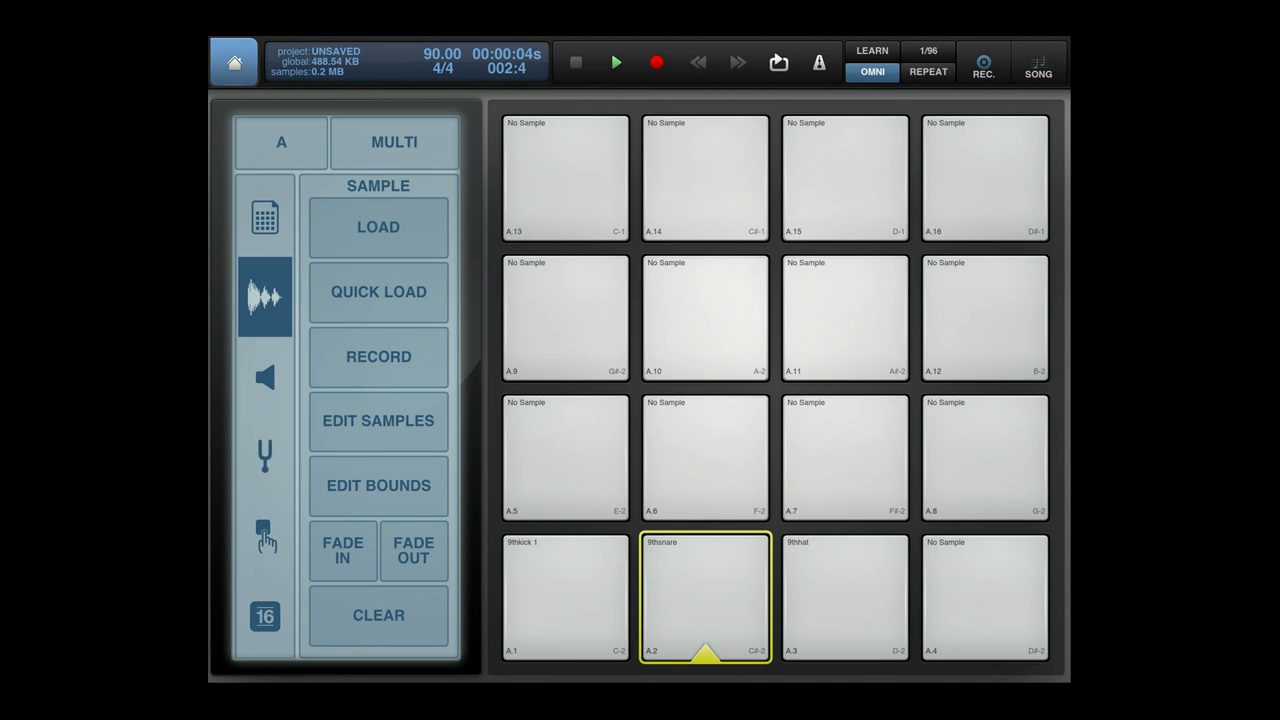
{"action": "left_click", "coordinate": [564, 596]}
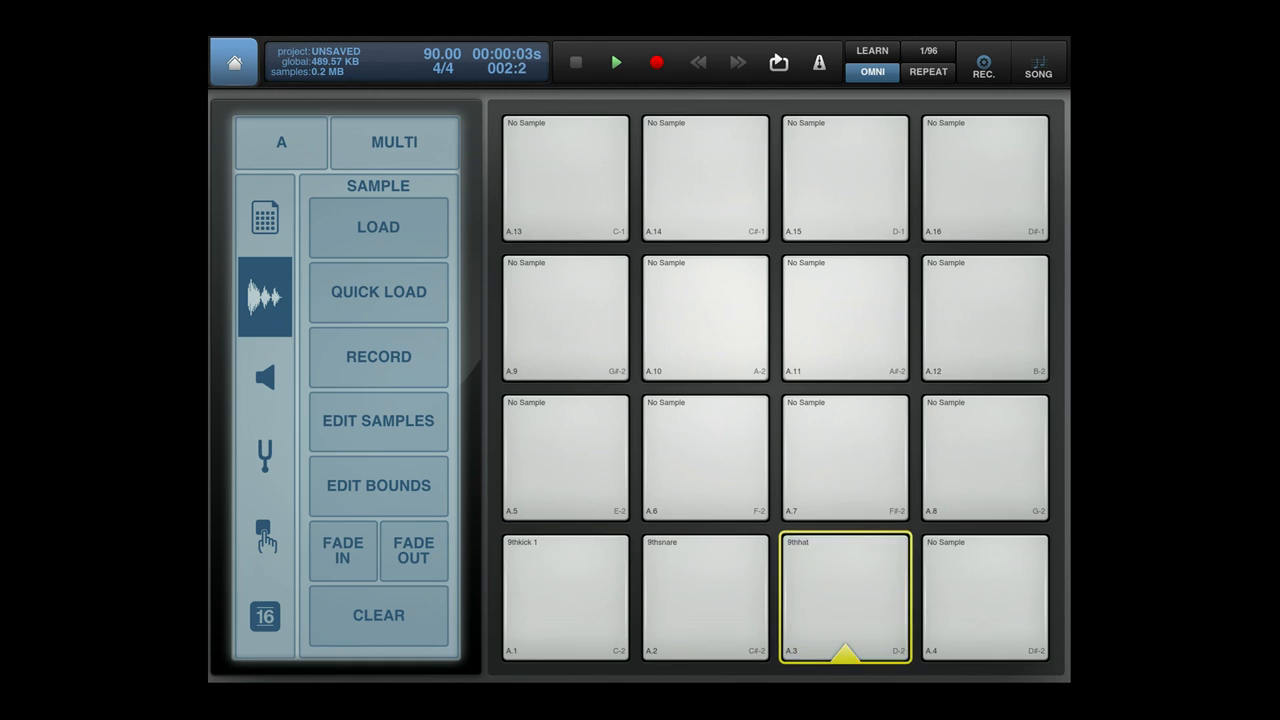
{"action": "left_click", "coordinate": [844, 596]}
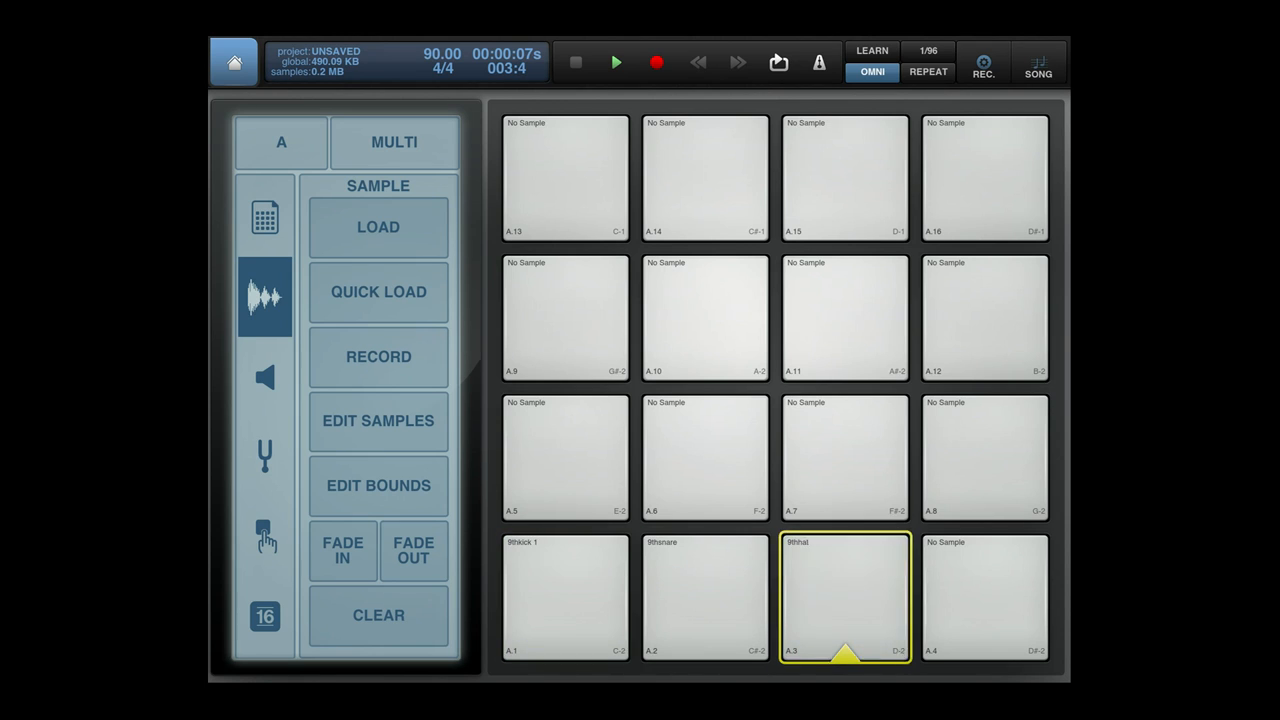
{"action": "left_click", "coordinate": [564, 596]}
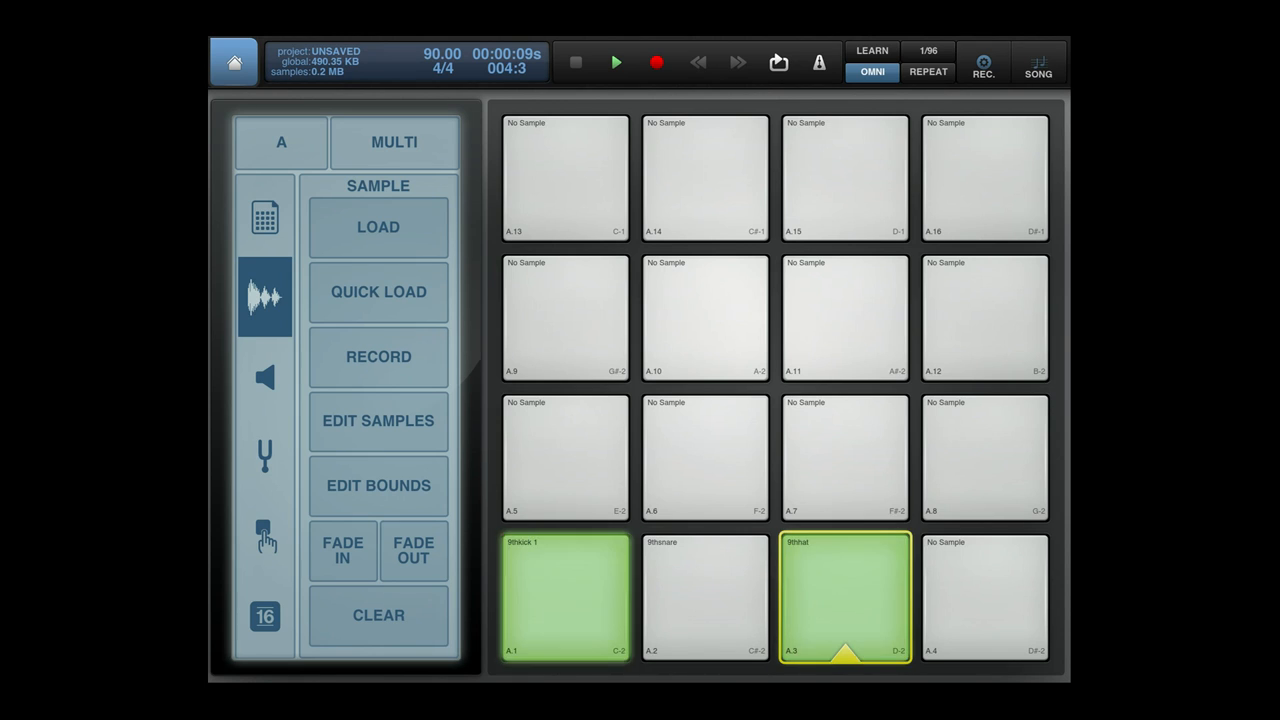